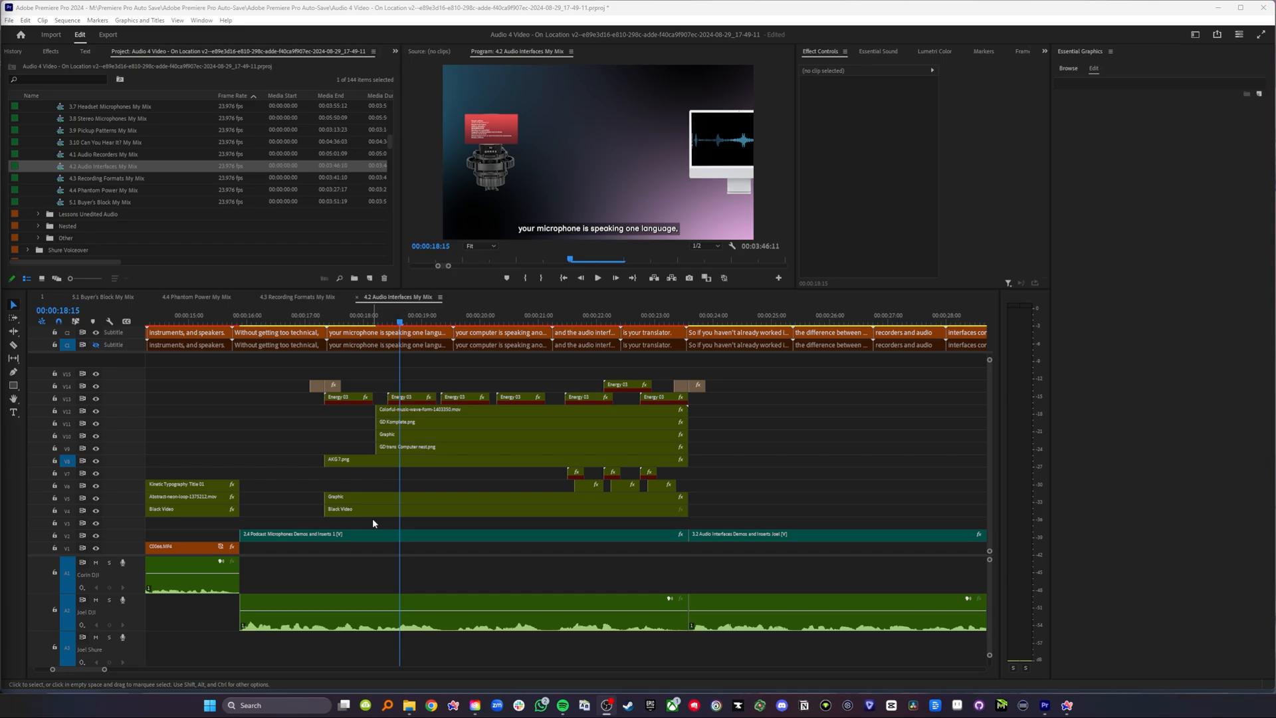
Open Link Media for the offline Energy 03 clip from its right-click menu.
right_click(399, 397)
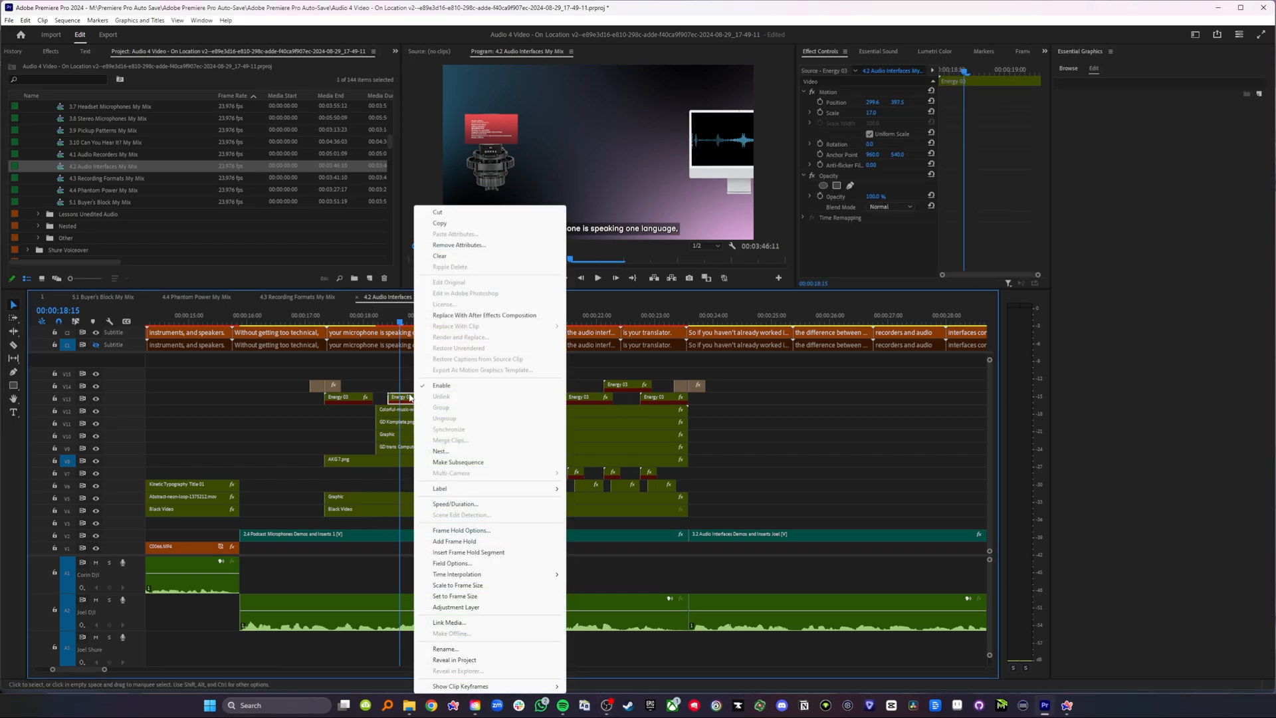
mouse_move(452, 473)
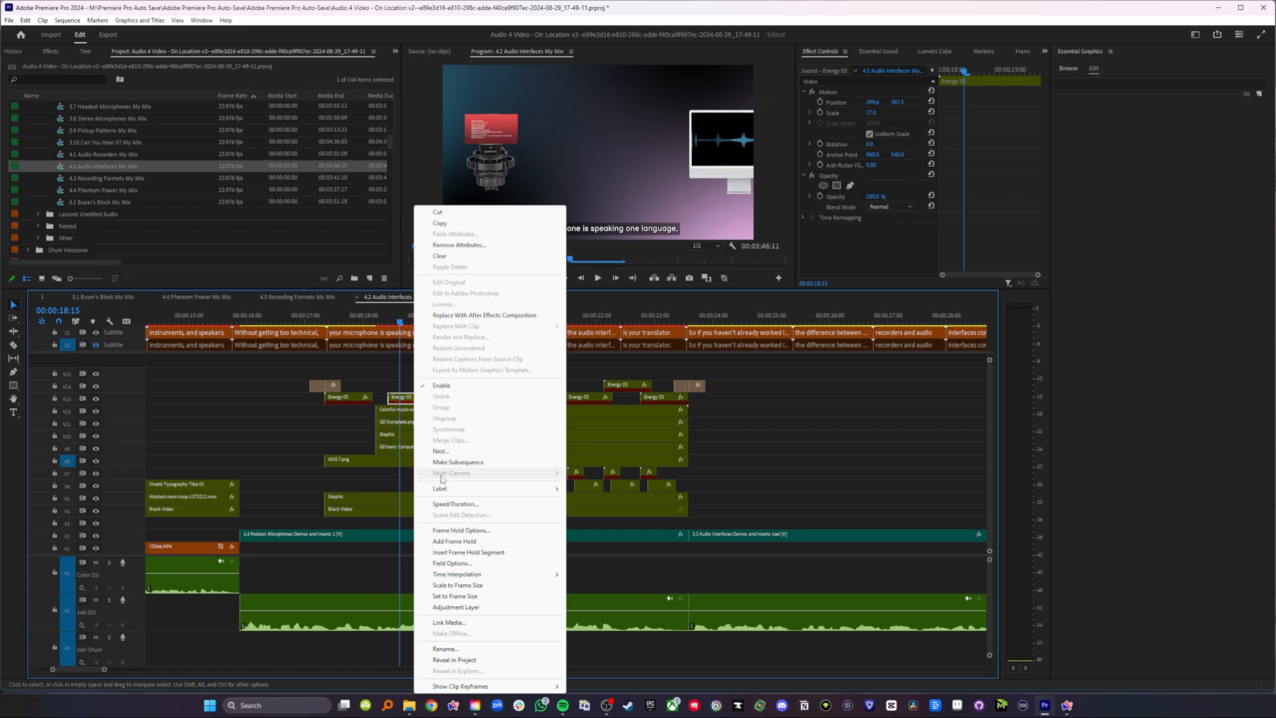
click(448, 622)
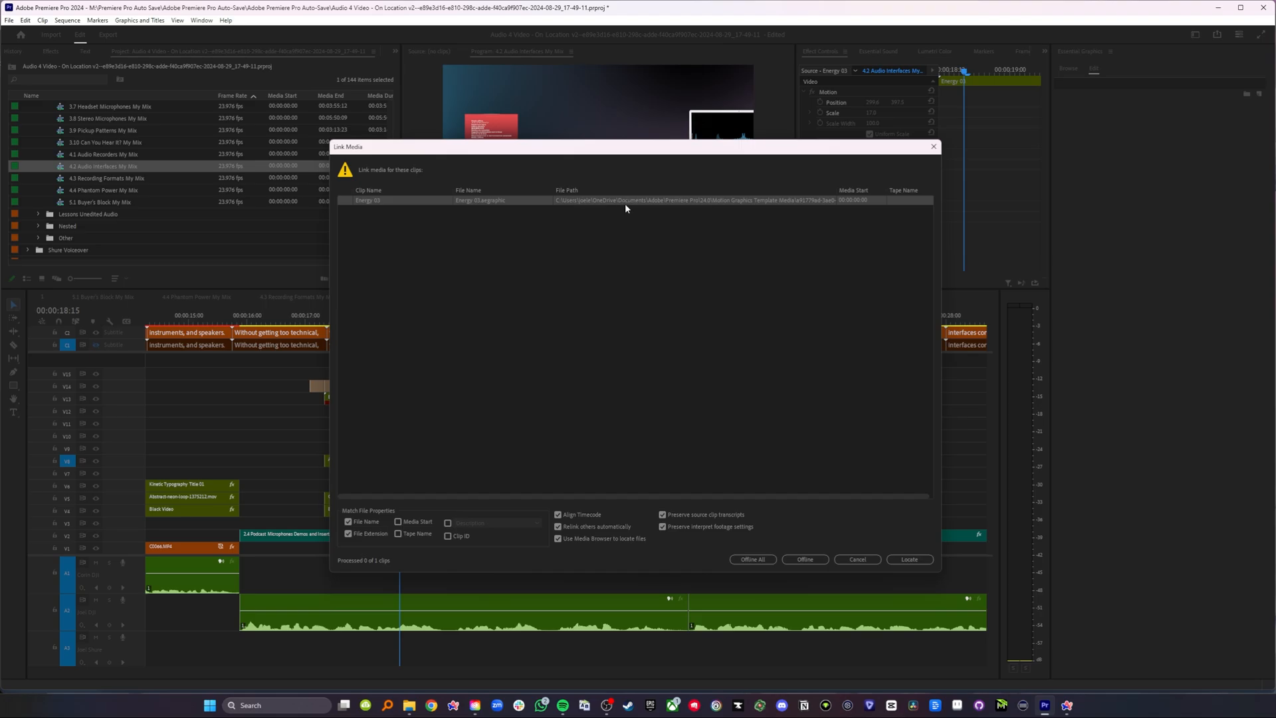
mouse_move(703, 206)
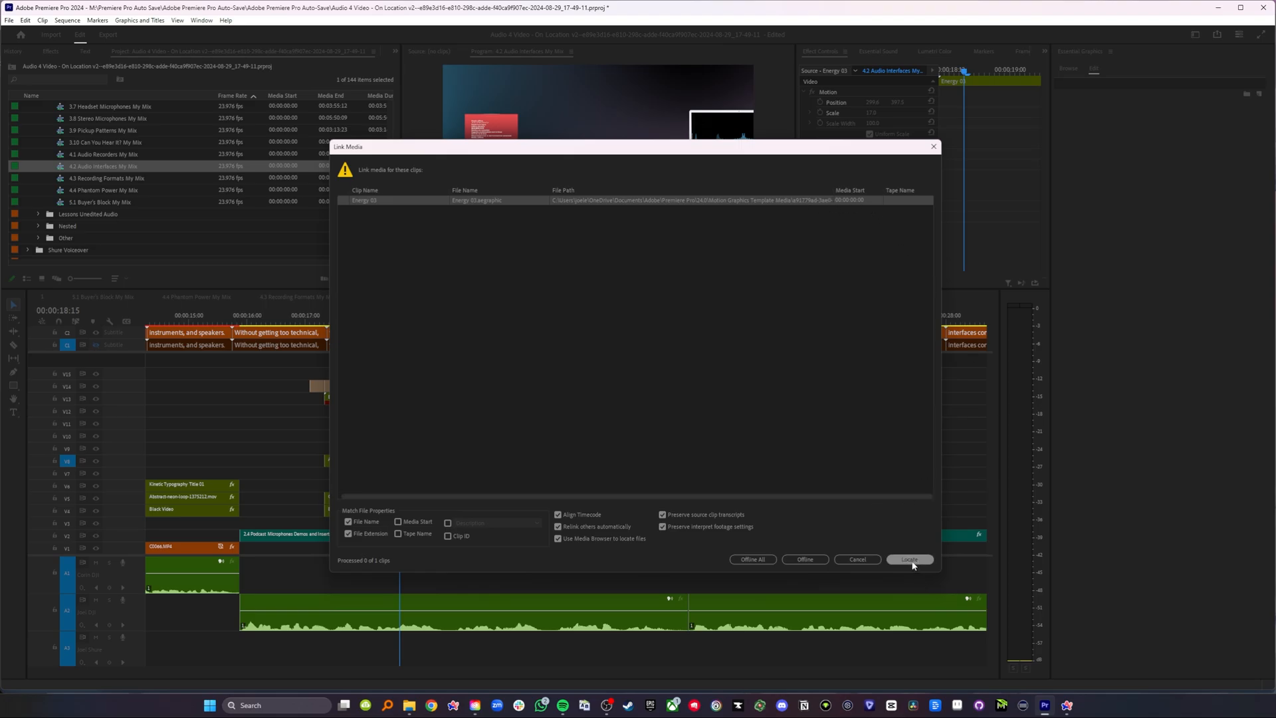
Open the Locate File browser to search for the missing Energy 03.aegraphic.
click(910, 559)
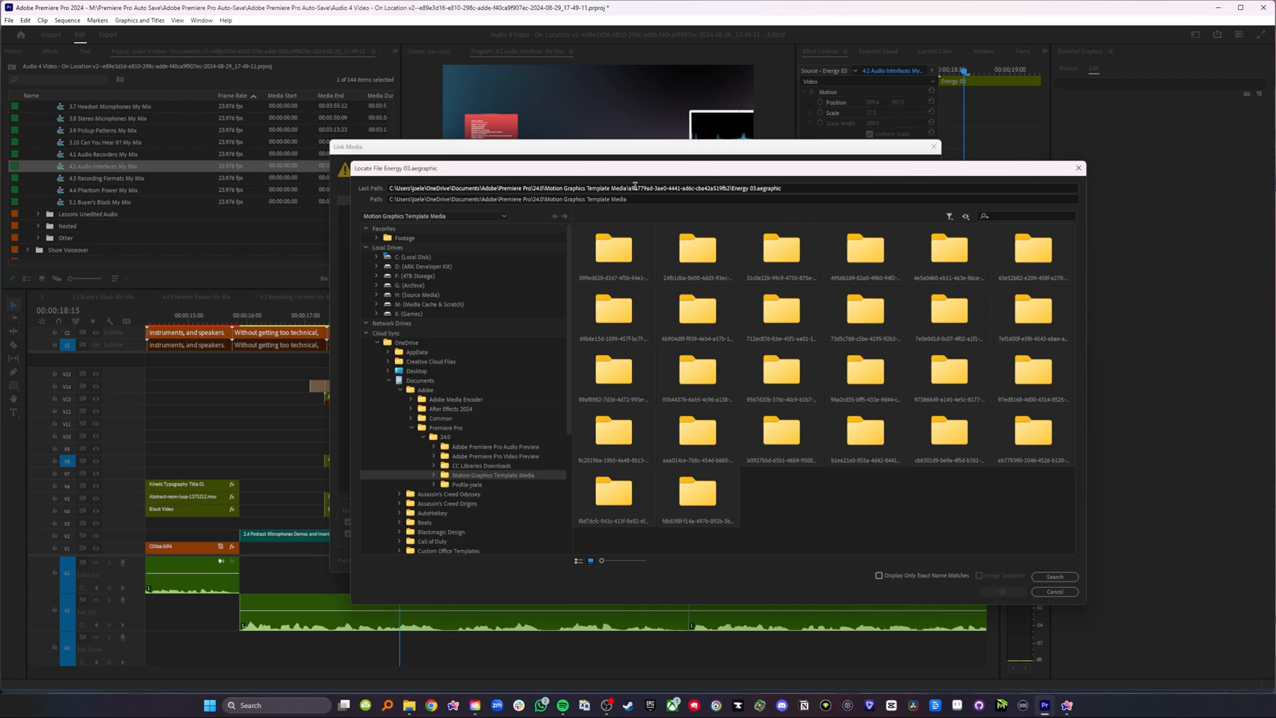
mouse_move(587, 370)
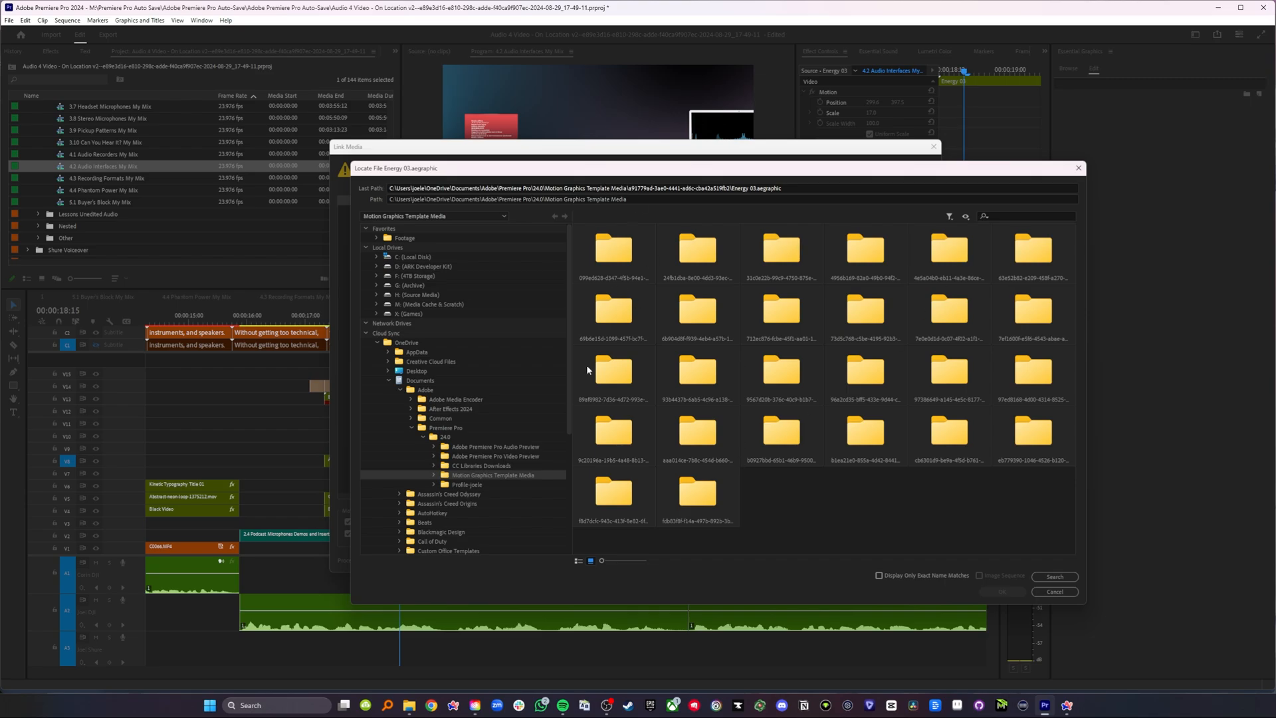
mouse_move(821, 483)
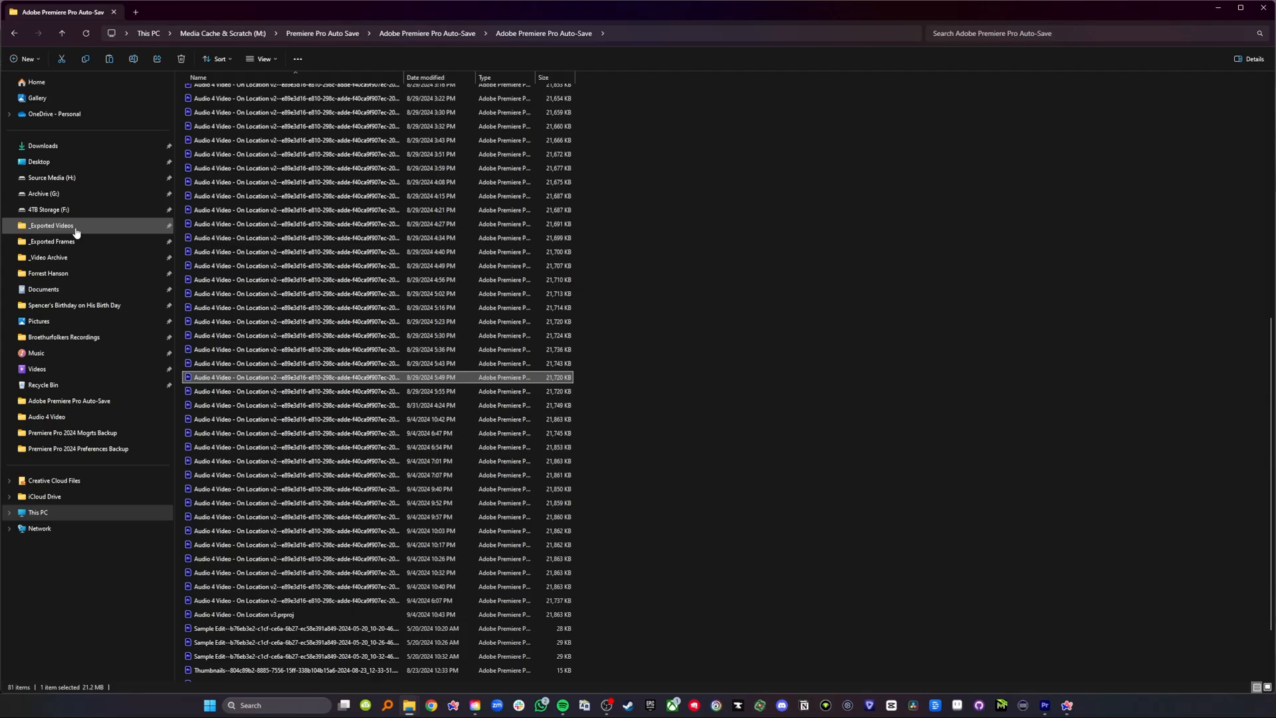
mouse_move(79, 317)
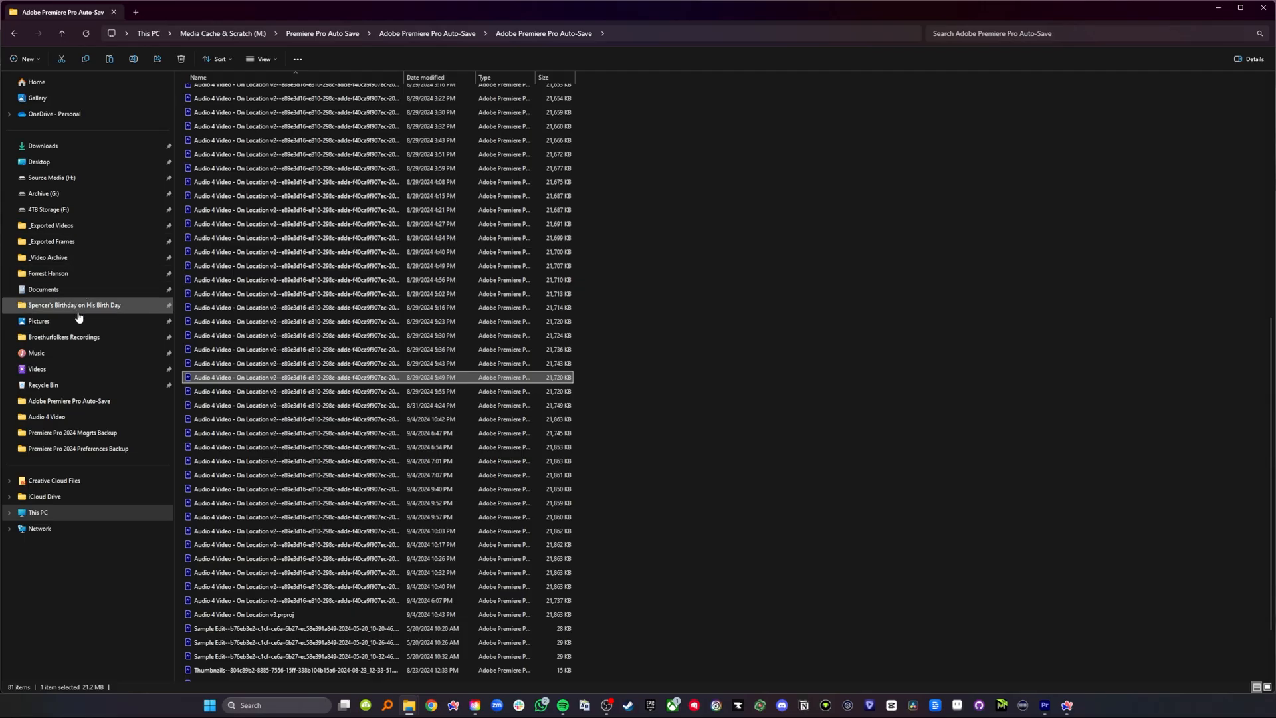
mouse_move(76, 377)
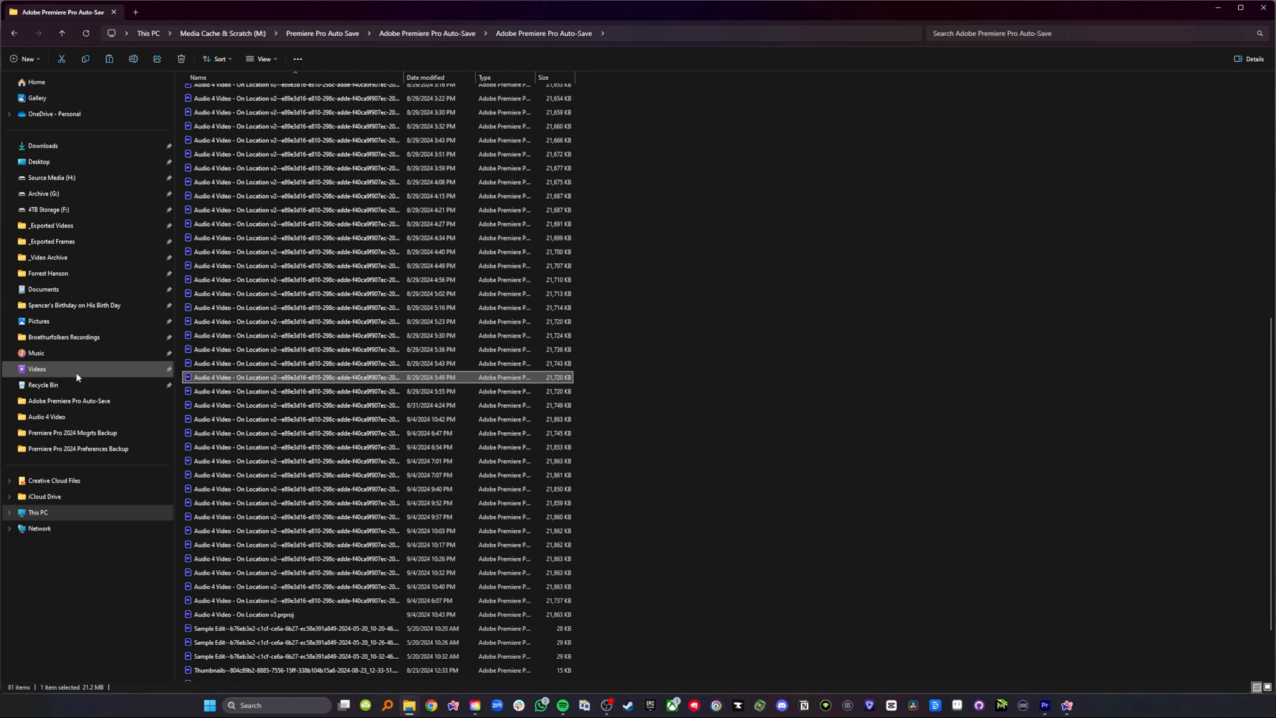
Browse OneDrive Documents > Adobe > Premiere Pro 24.0 > Motion Graphics Template Media and select a GUID folder.
click(8, 115)
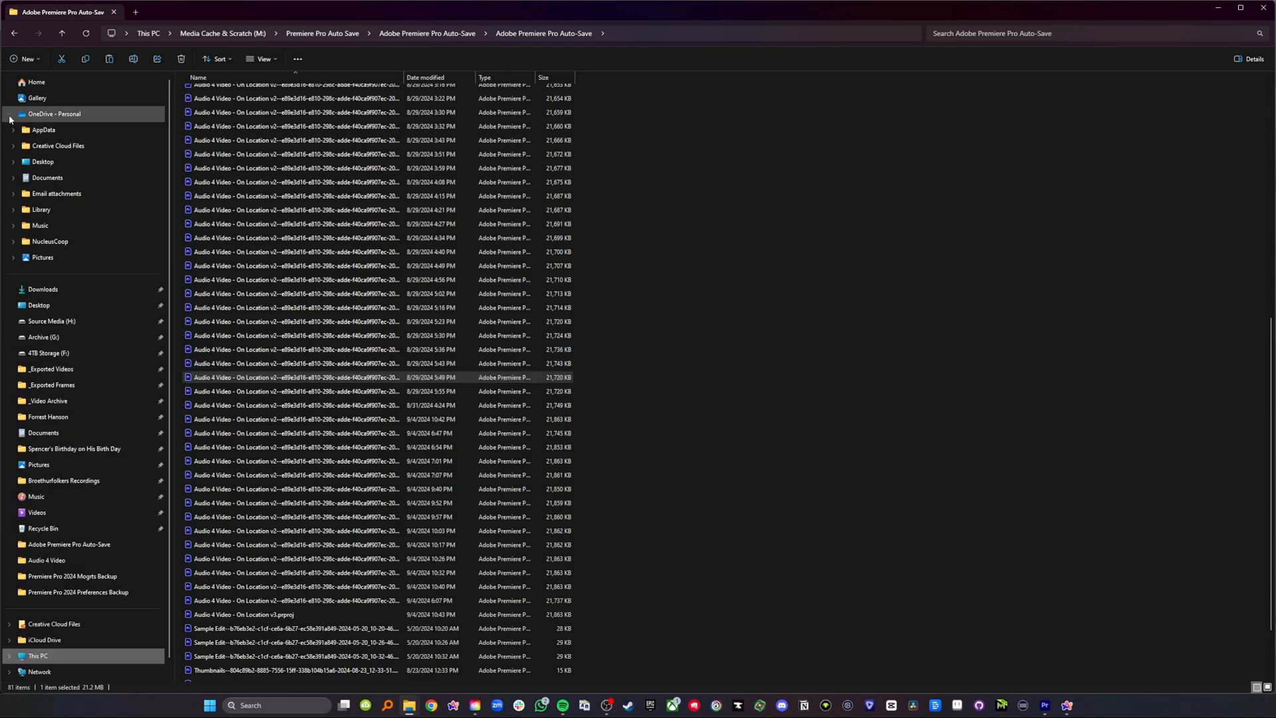
click(46, 177)
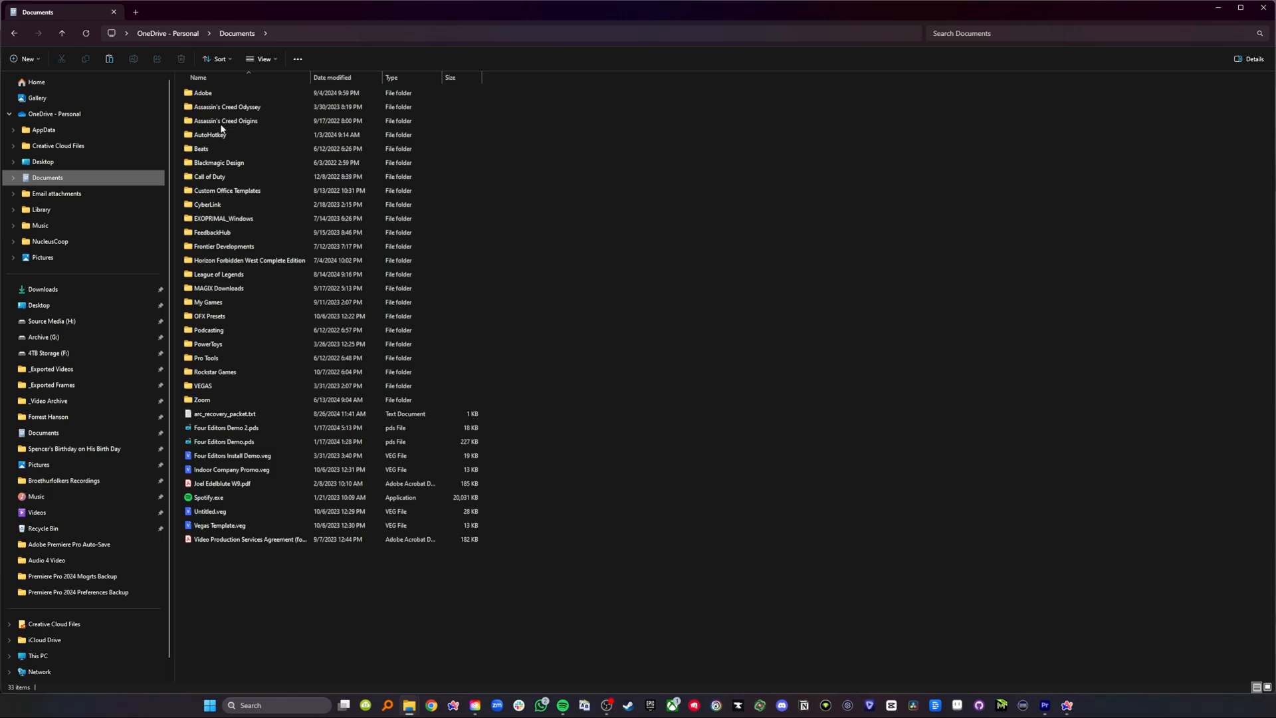
double_click(202, 92)
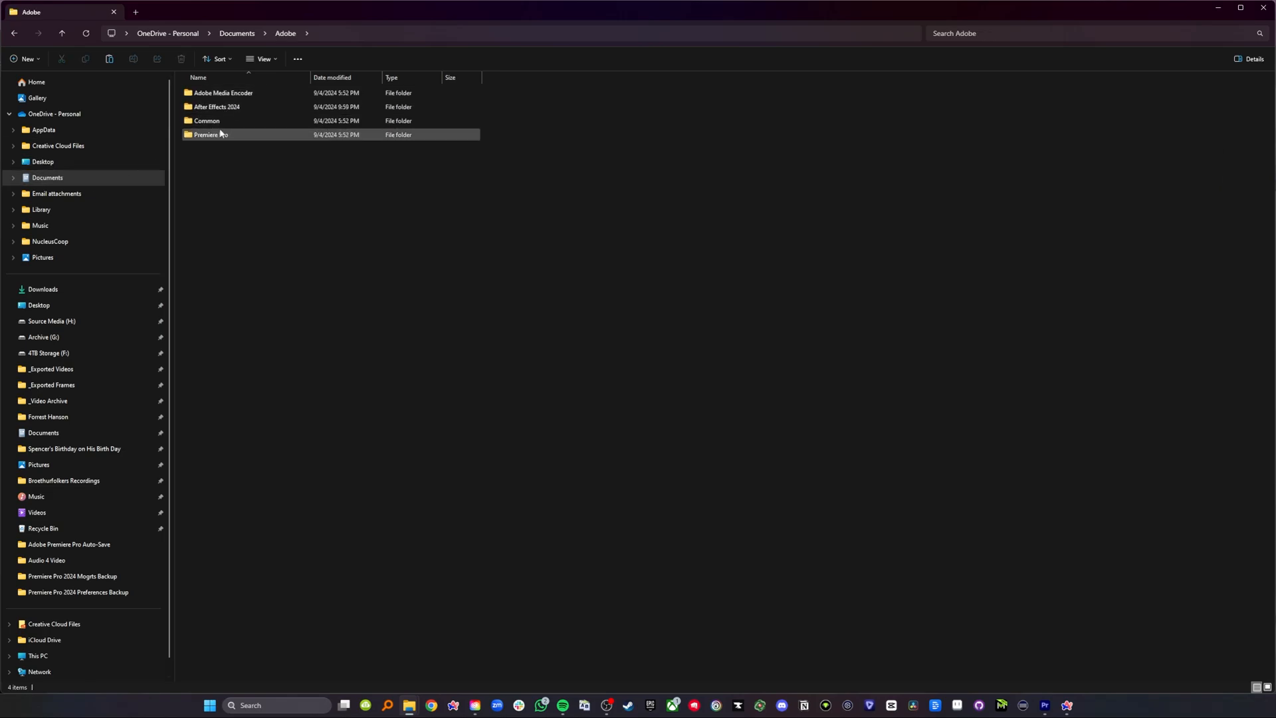
double_click(208, 134)
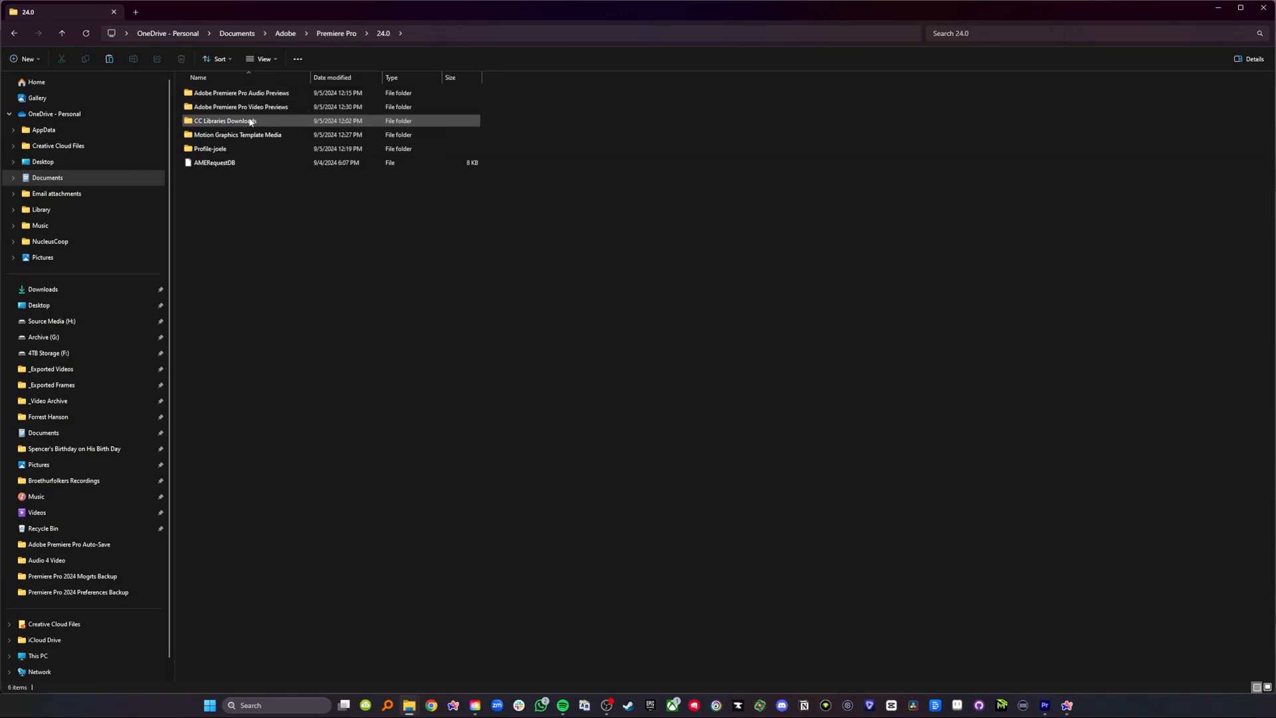
double_click(234, 134)
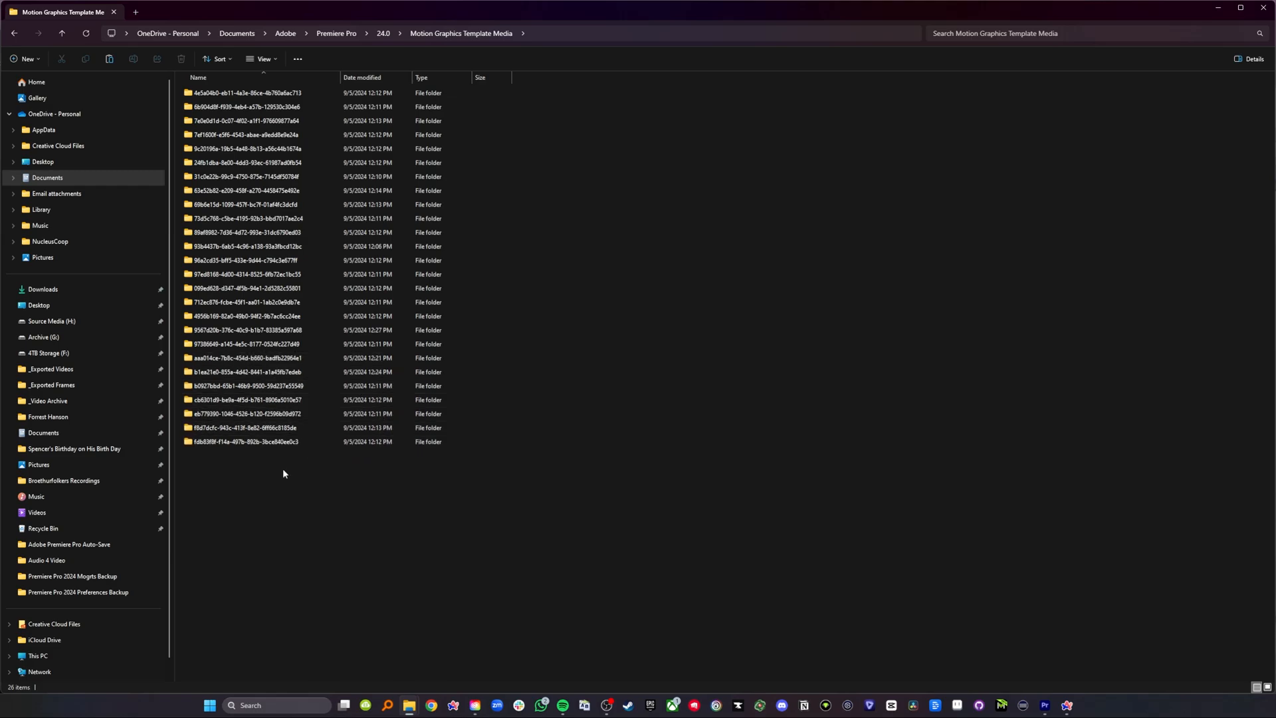
click(244, 245)
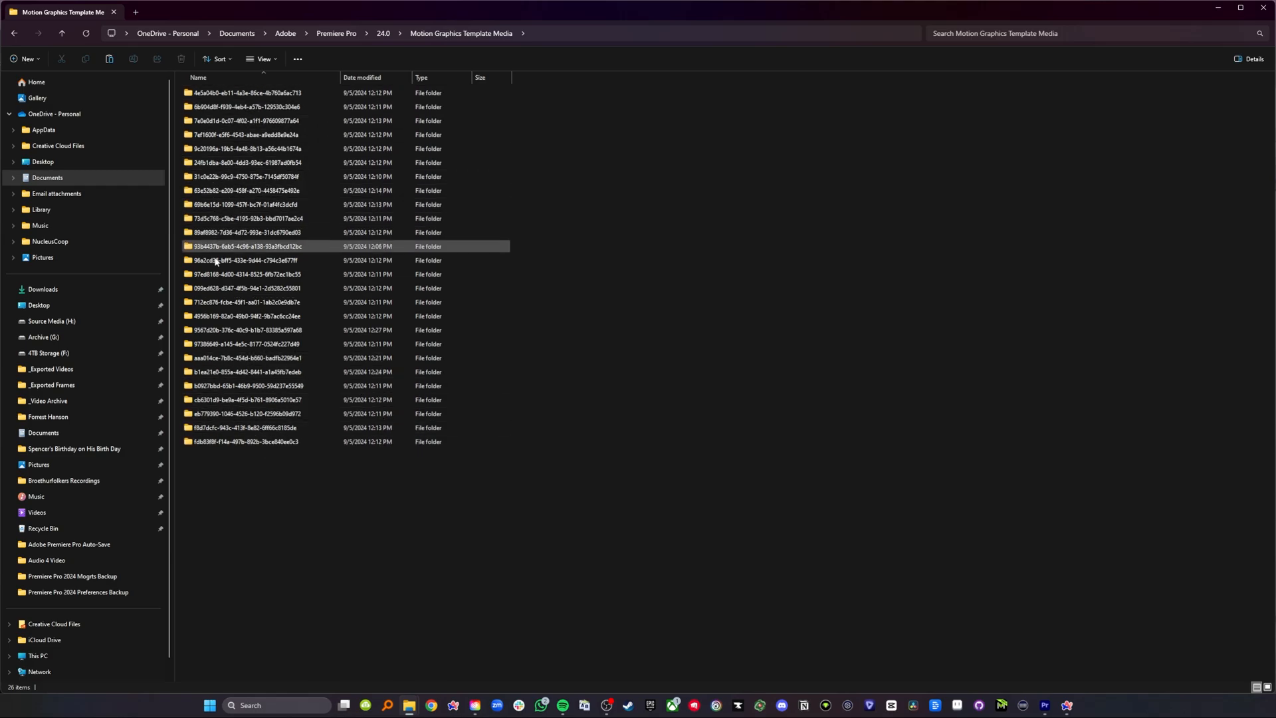
click(245, 442)
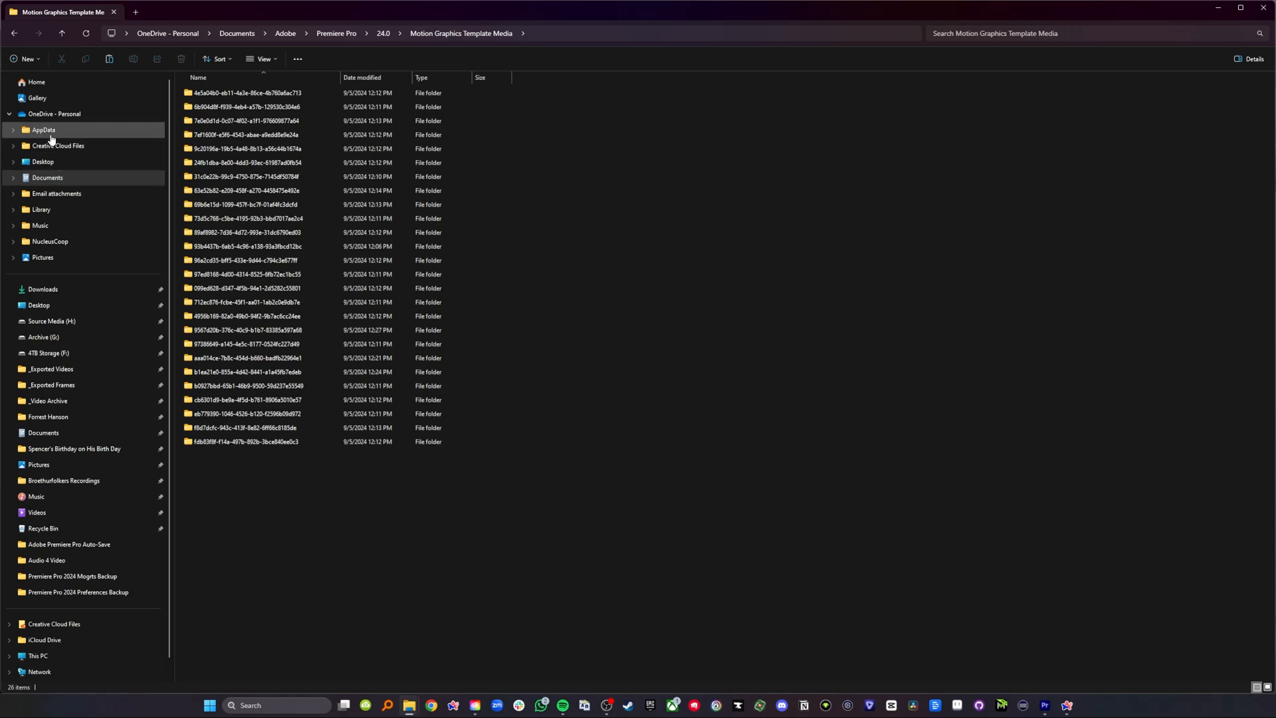
Navigate C: > Users > AppData > Roaming > Adobe > Common > Motion Graphics Templates.
click(36, 656)
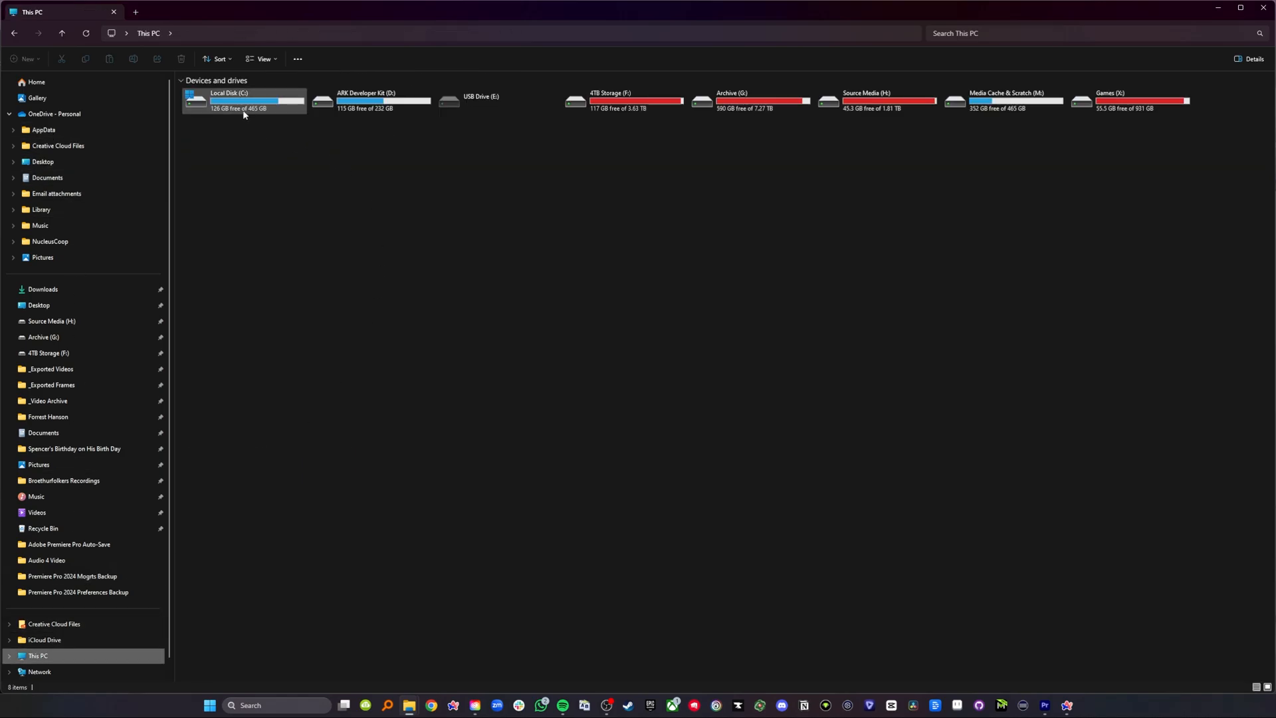
double_click(244, 100)
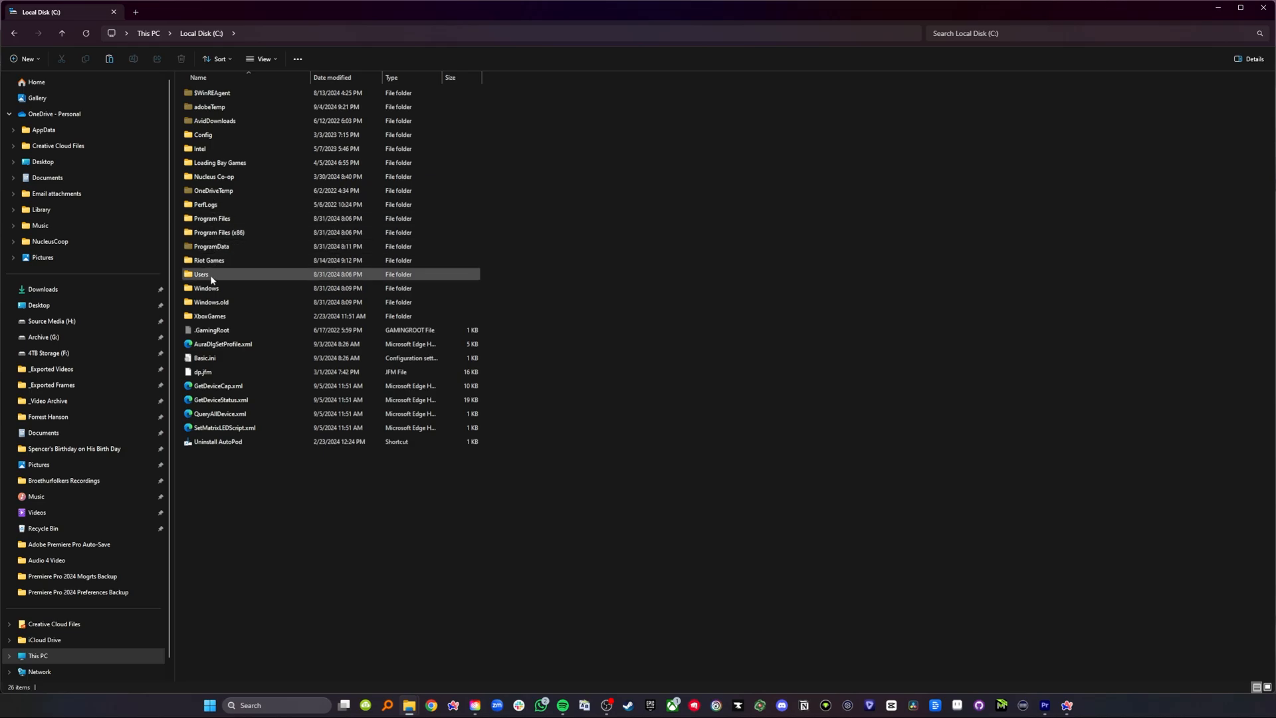
double_click(201, 274)
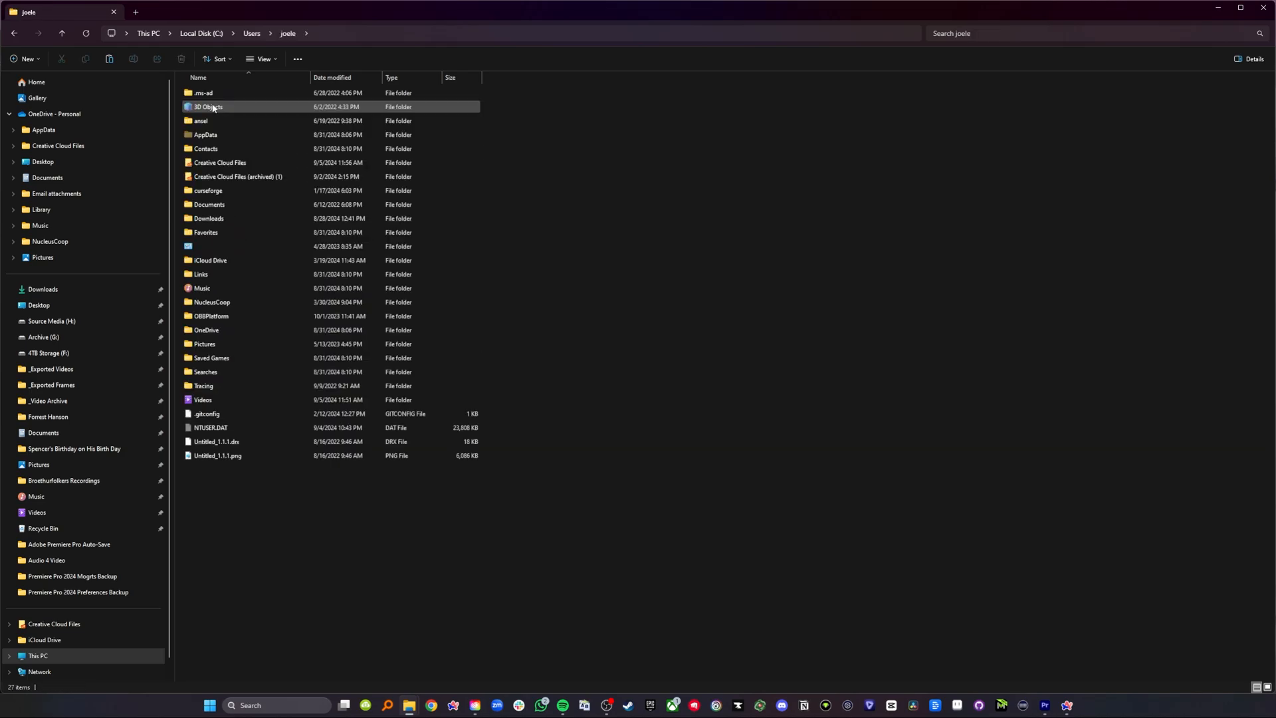
click(207, 134)
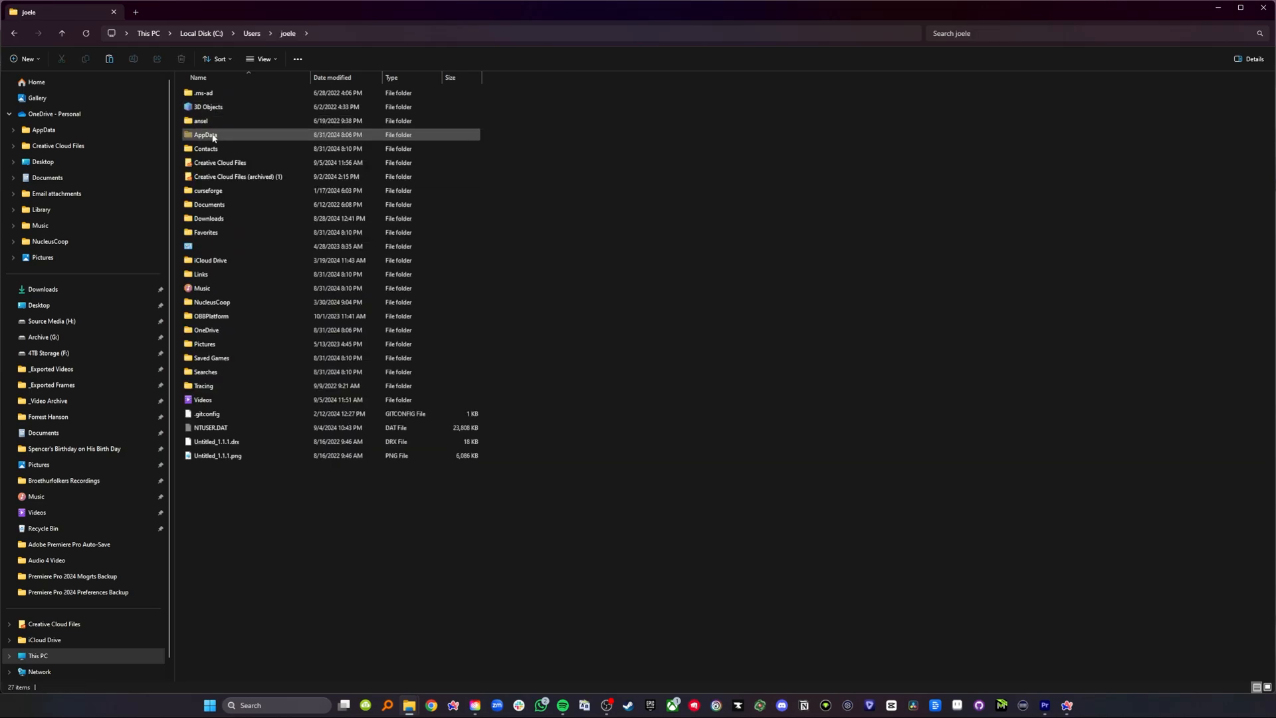
double_click(206, 134)
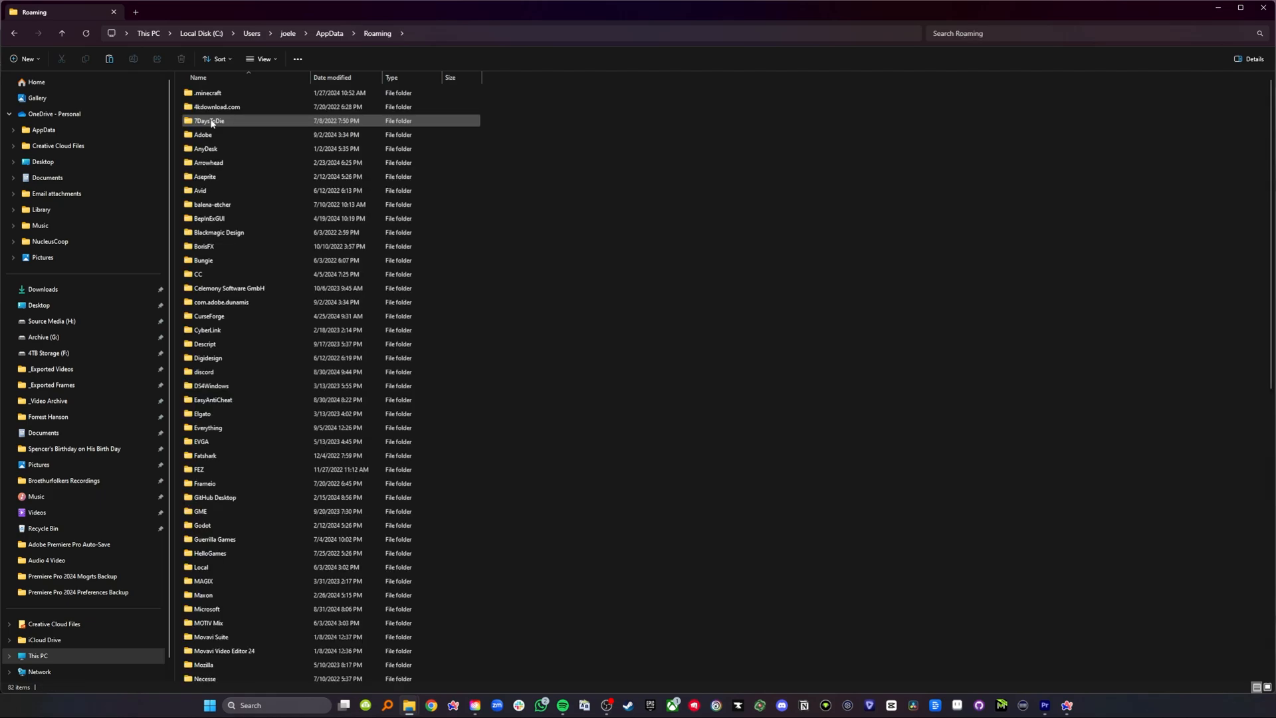
double_click(206, 135)
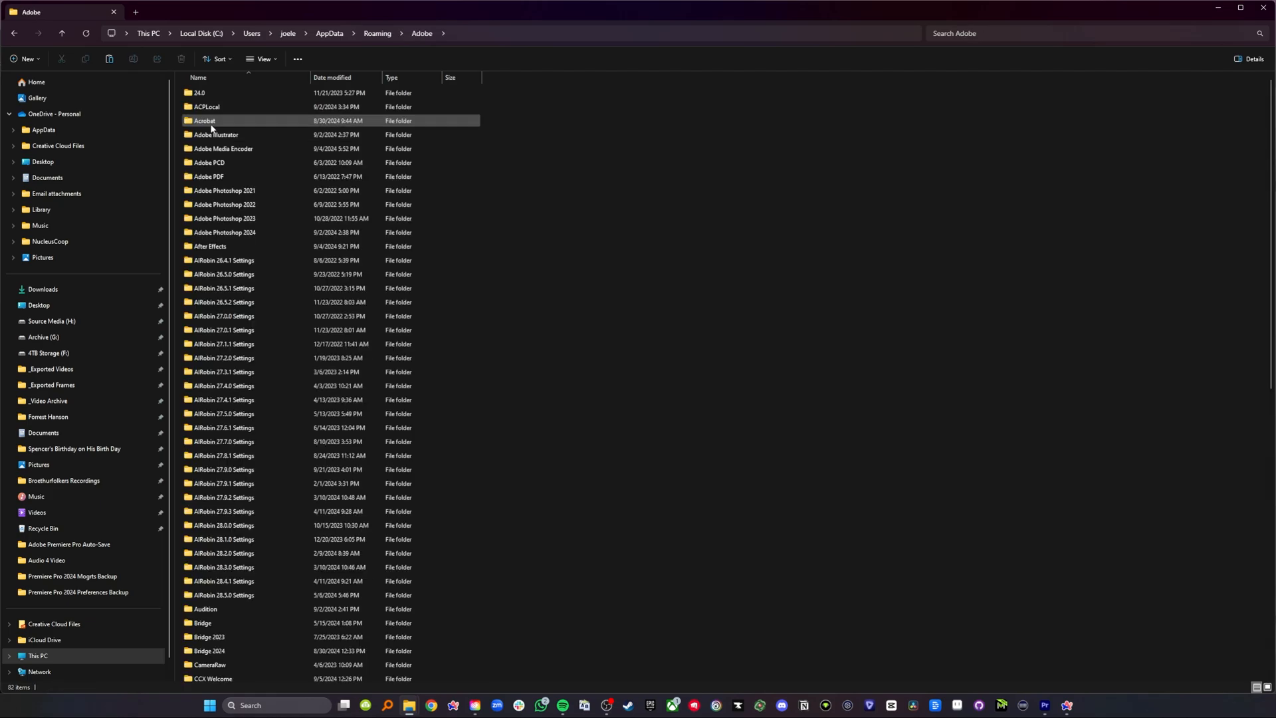
scroll(down, 3)
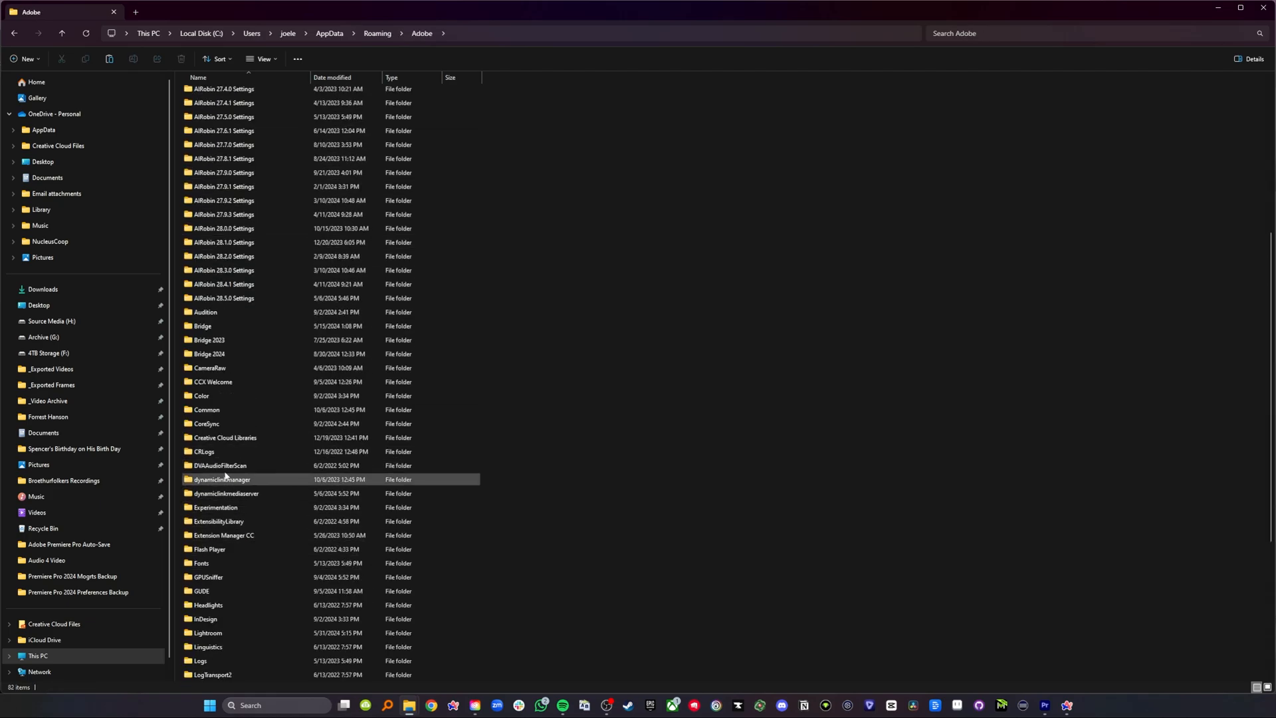
double_click(208, 409)
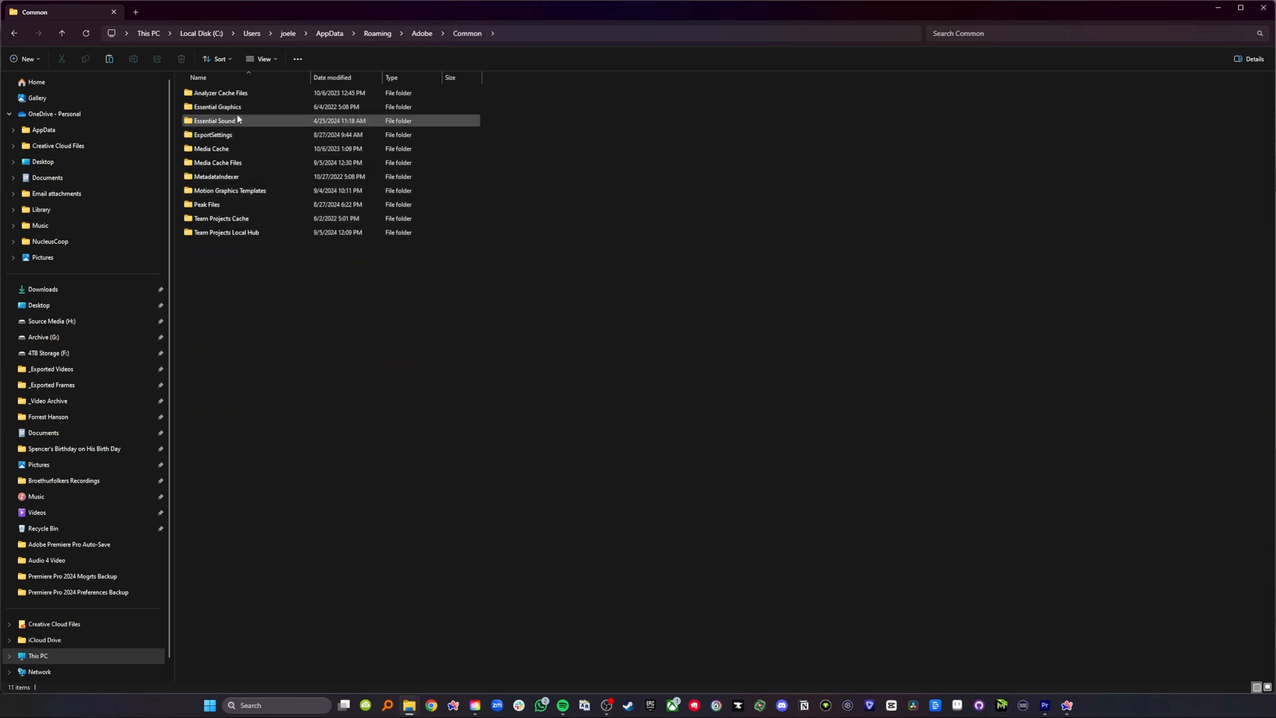
mouse_move(219, 107)
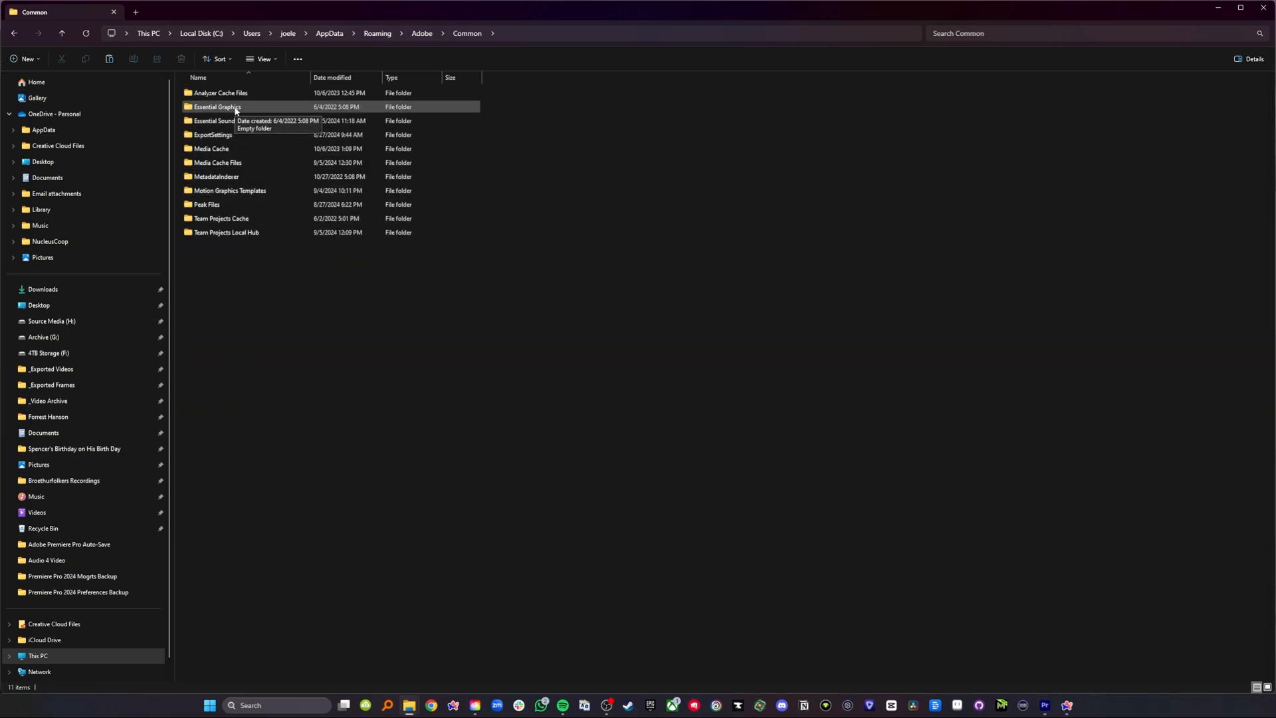
double_click(229, 191)
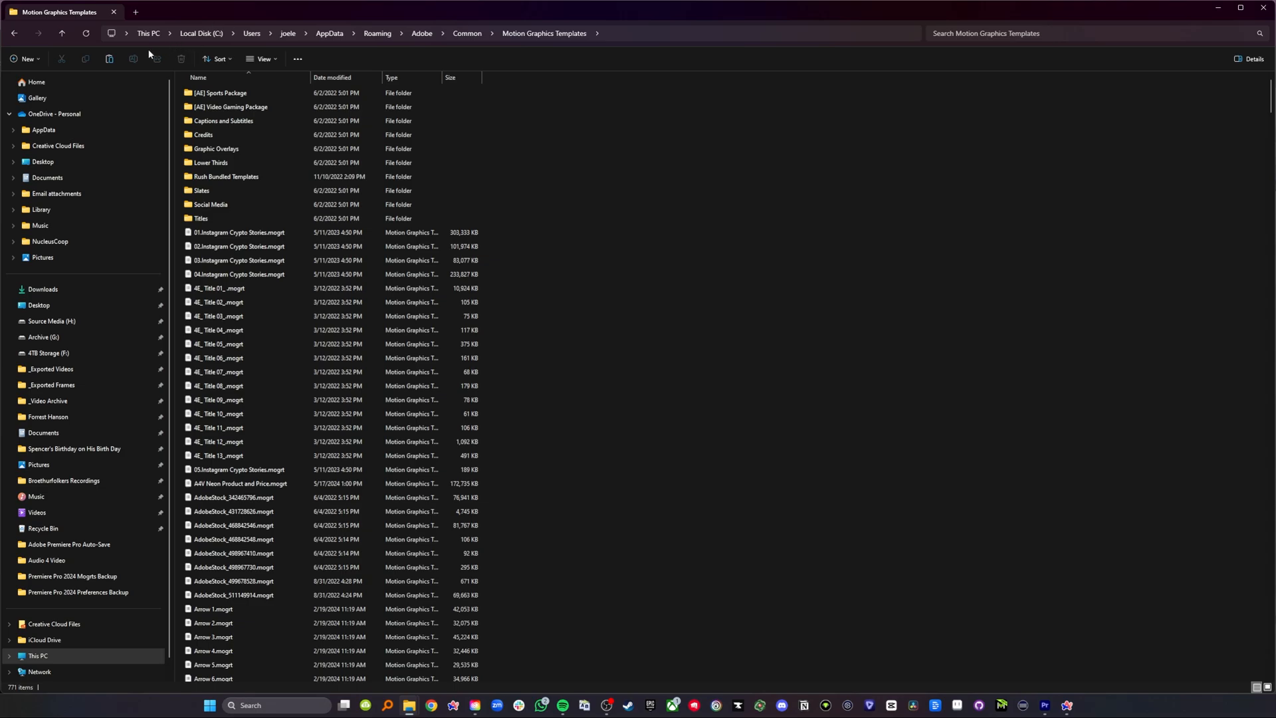
mouse_move(202, 31)
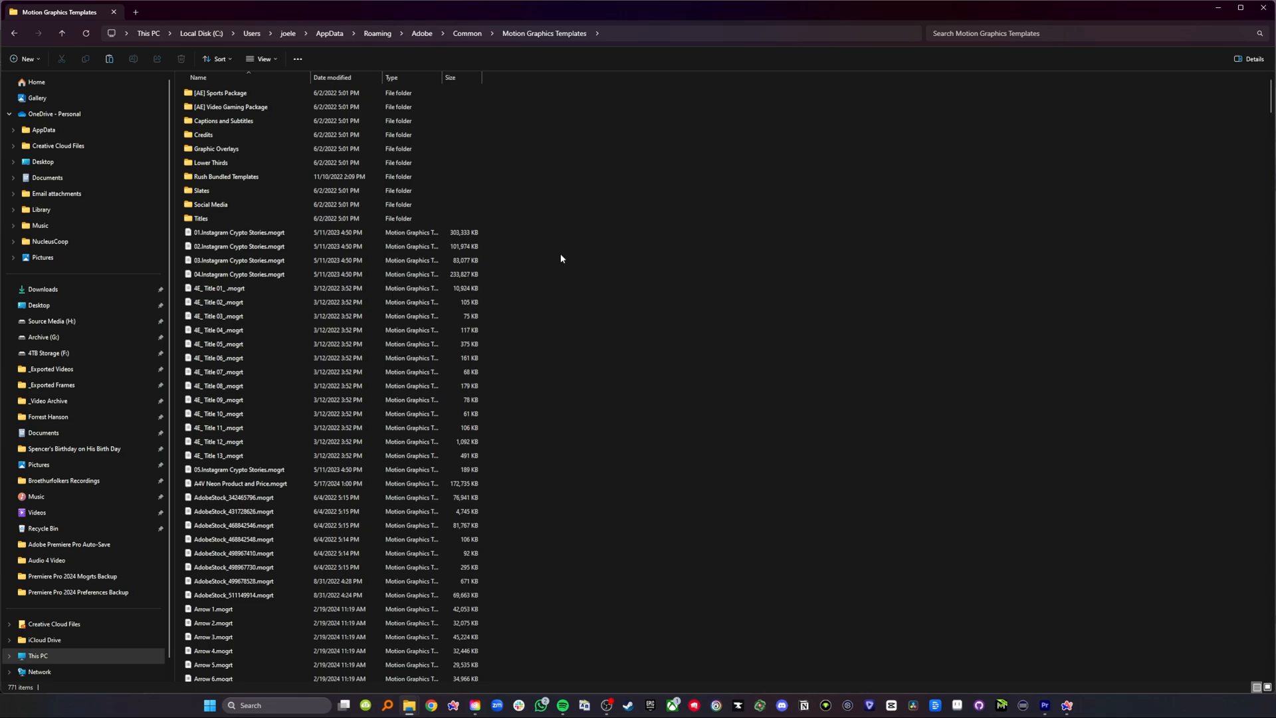
mouse_move(507, 486)
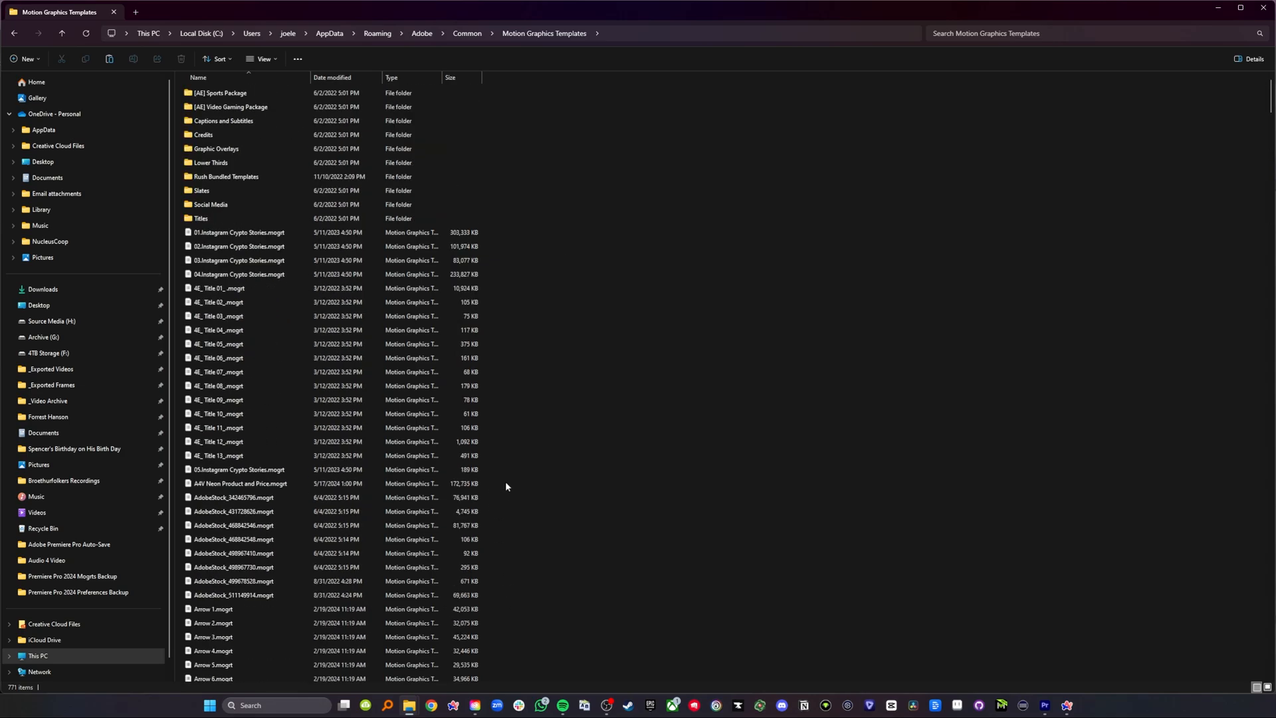
Return to the relink browser and open a GUID folder containing Typography Text Animation 01.aegraphic.
click(239, 232)
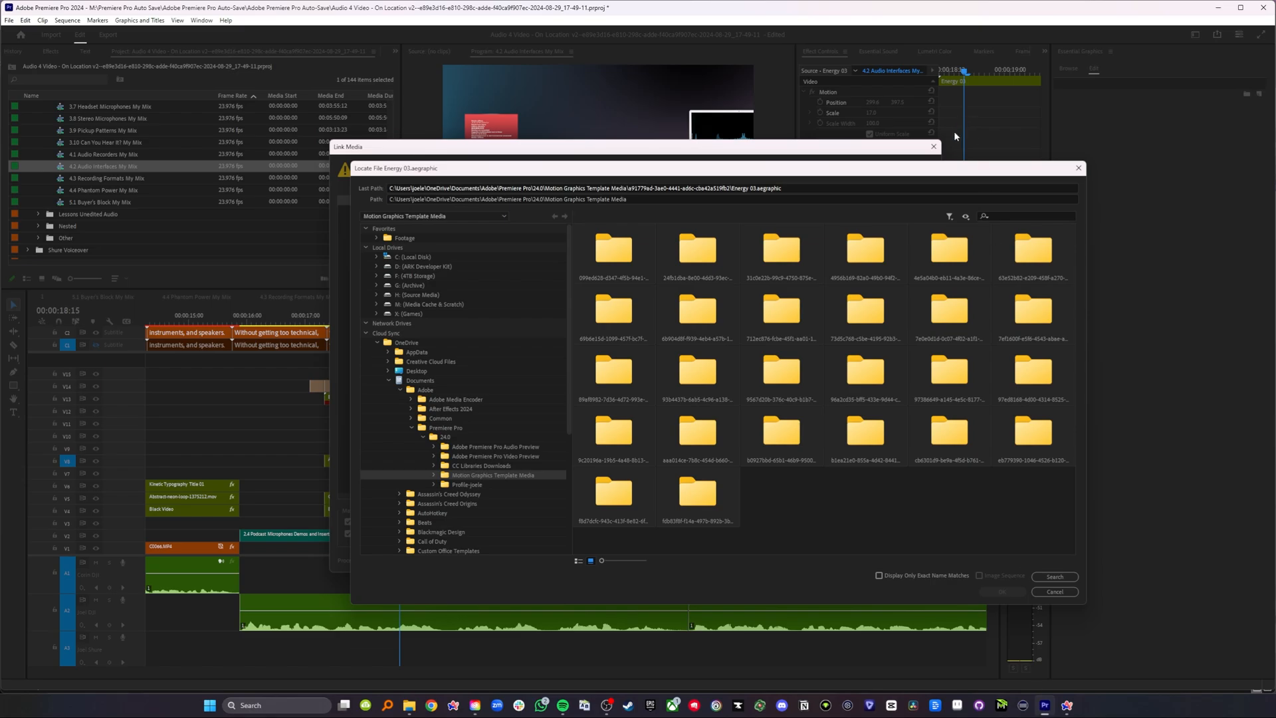
mouse_move(1102, 106)
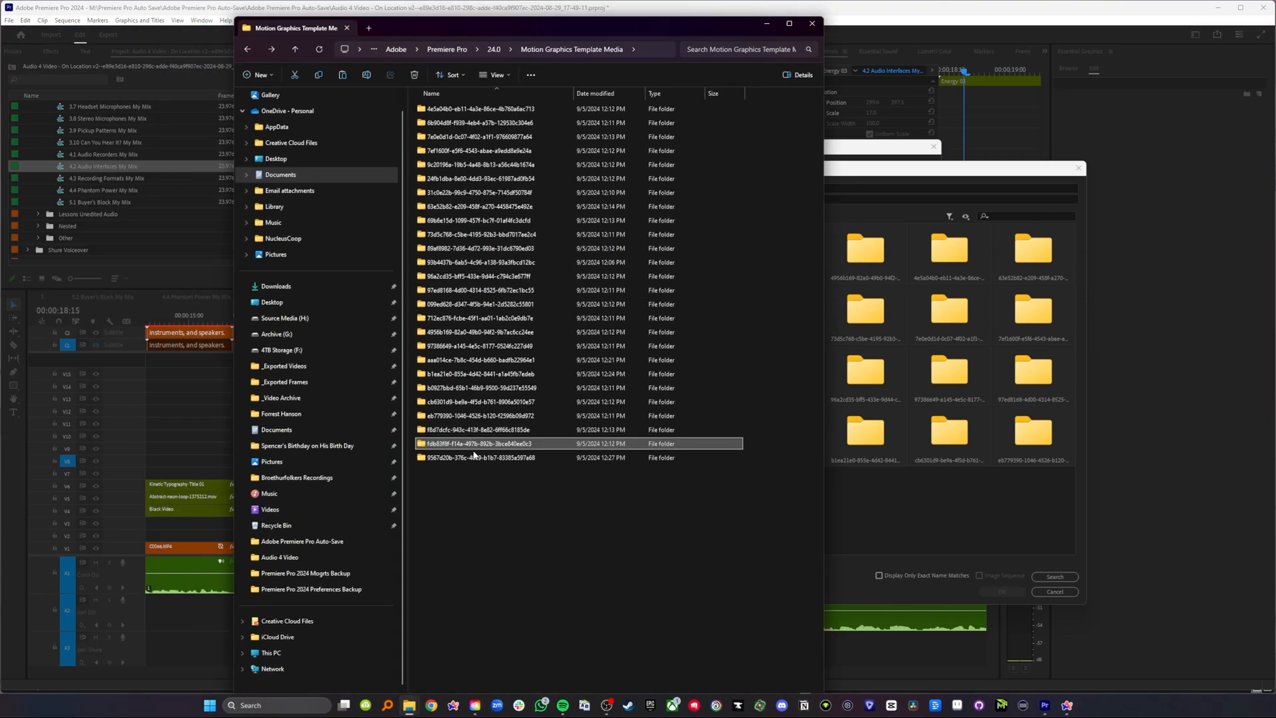
double_click(474, 443)
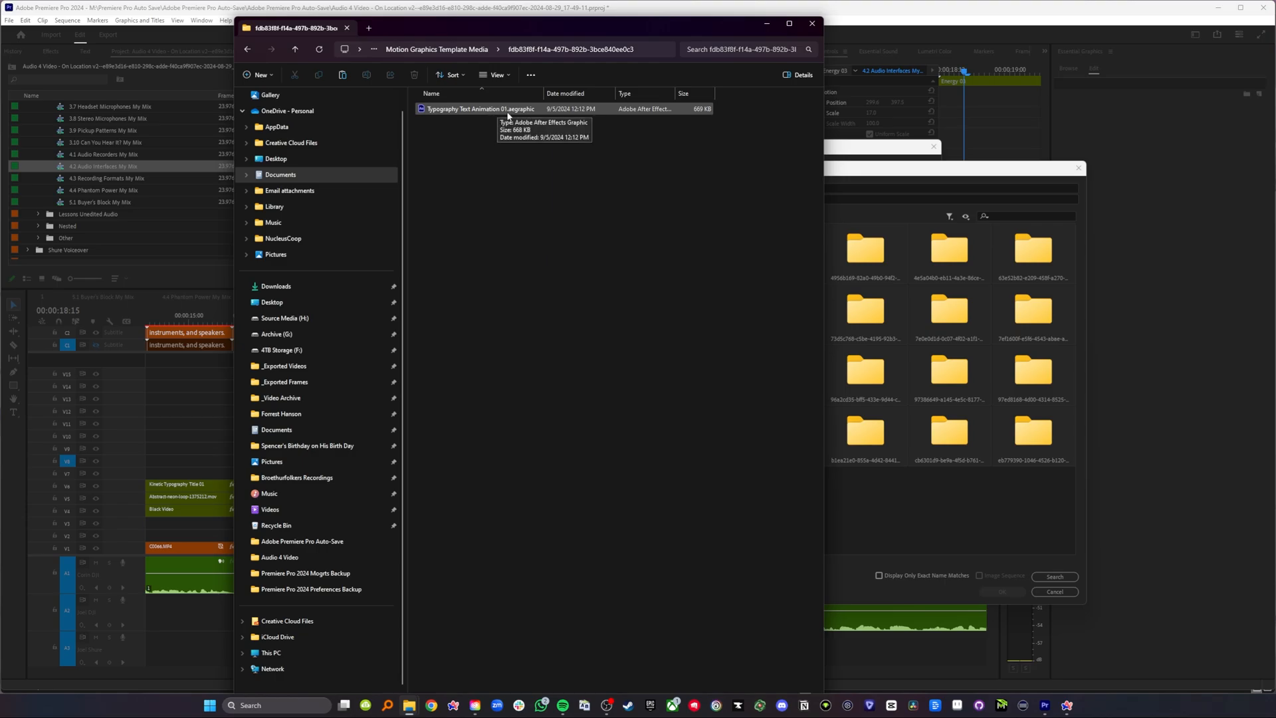
mouse_move(532, 120)
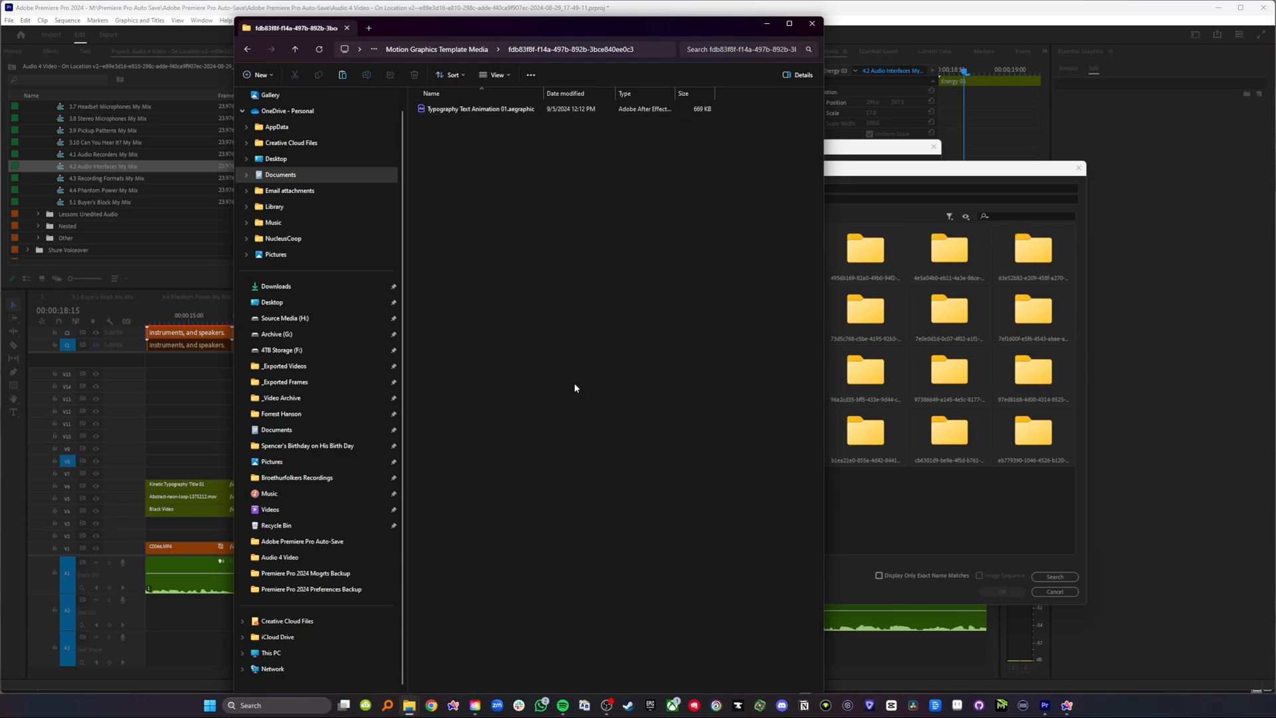
mouse_move(456, 135)
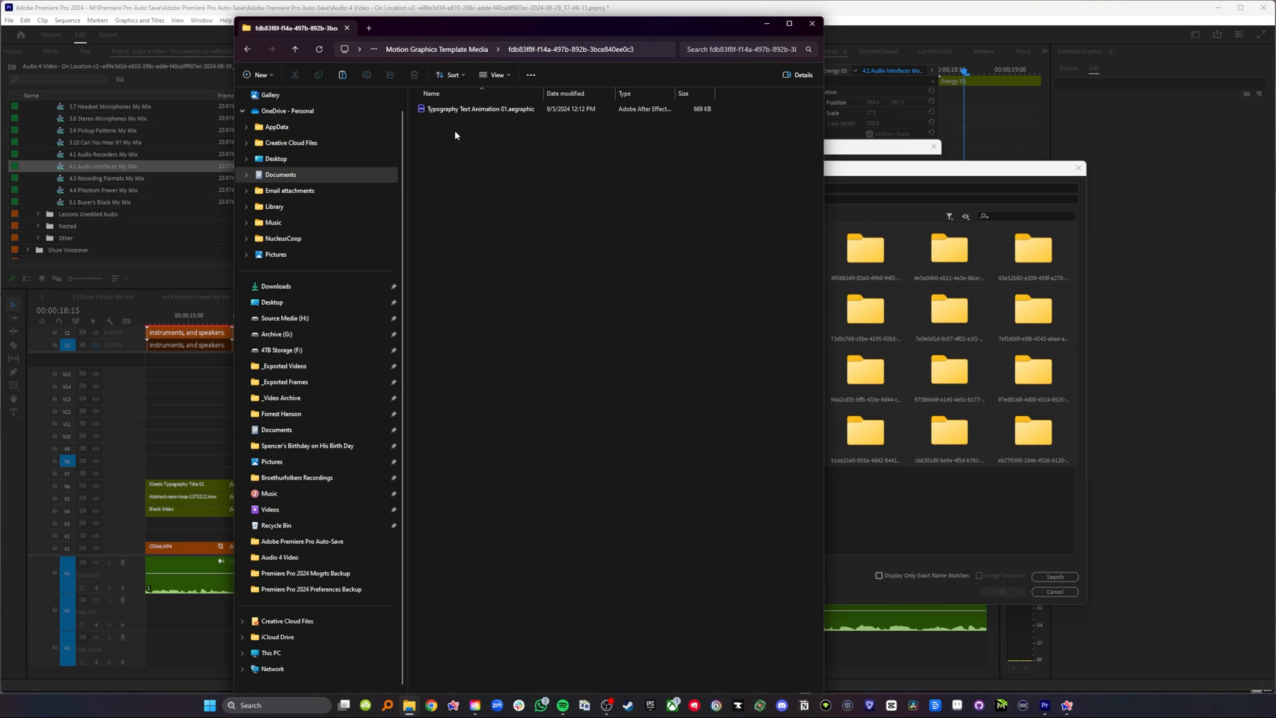
mouse_move(177, 427)
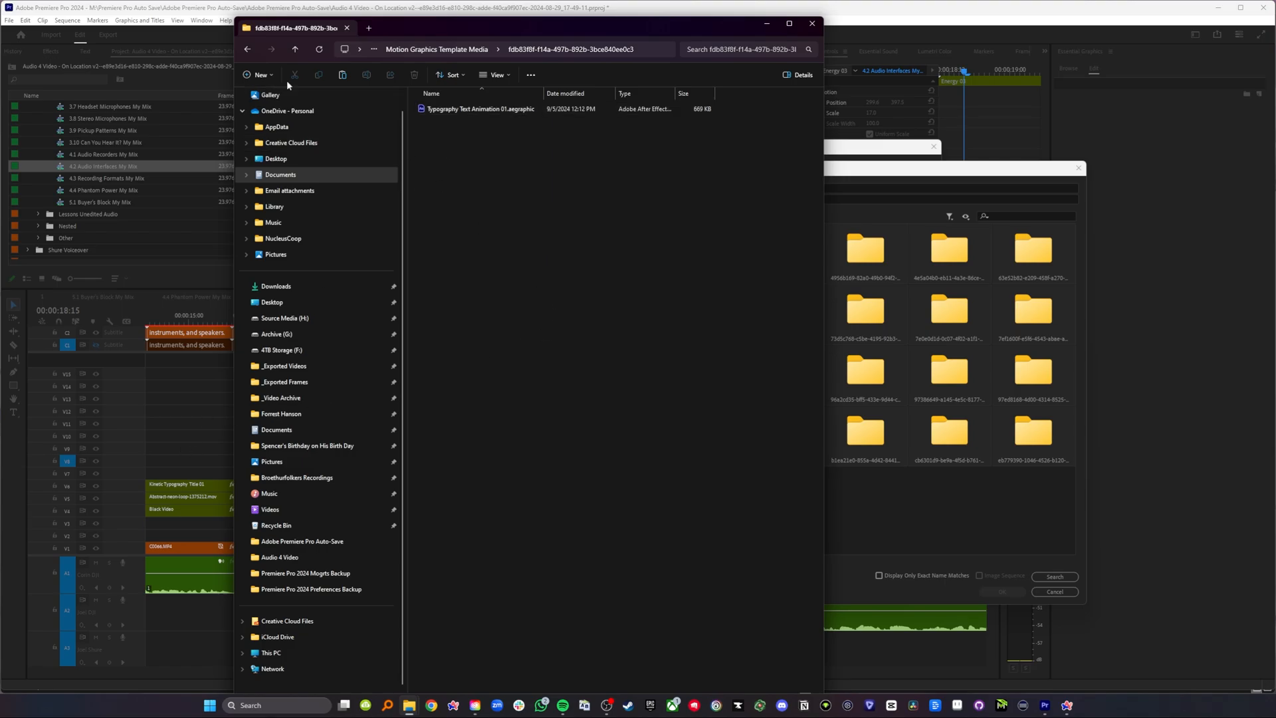
mouse_move(504, 379)
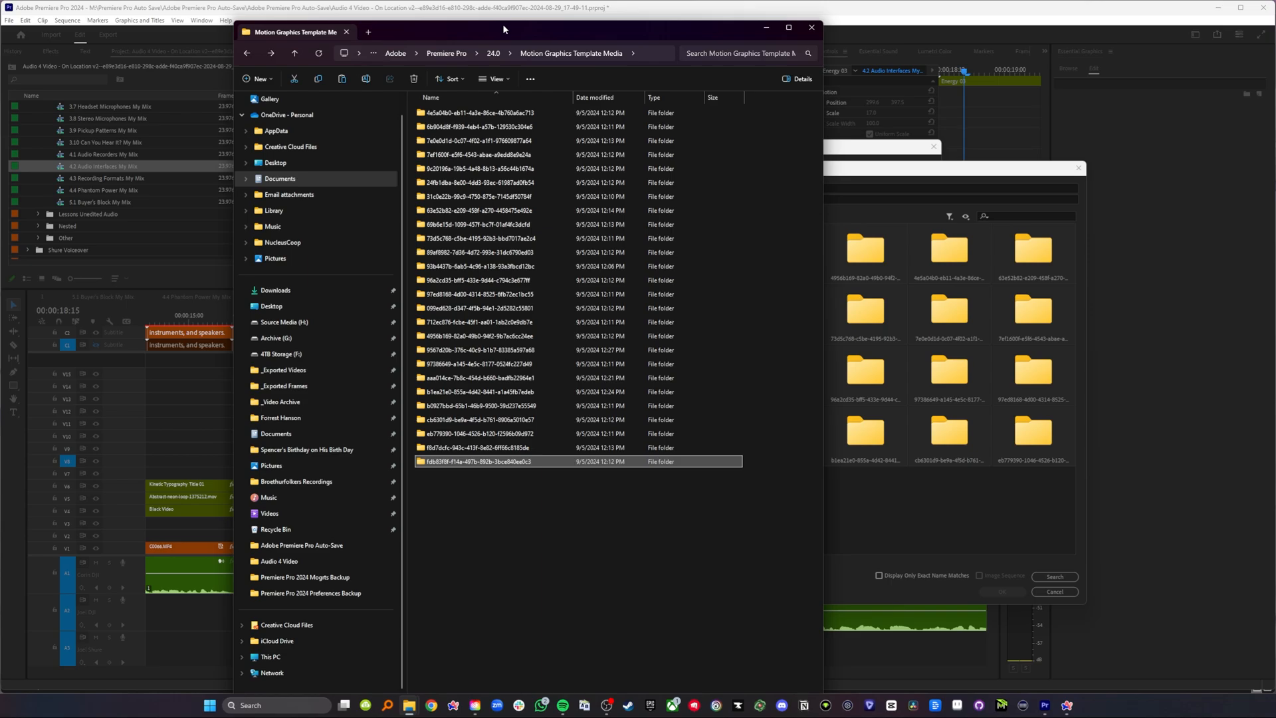
mouse_move(529, 31)
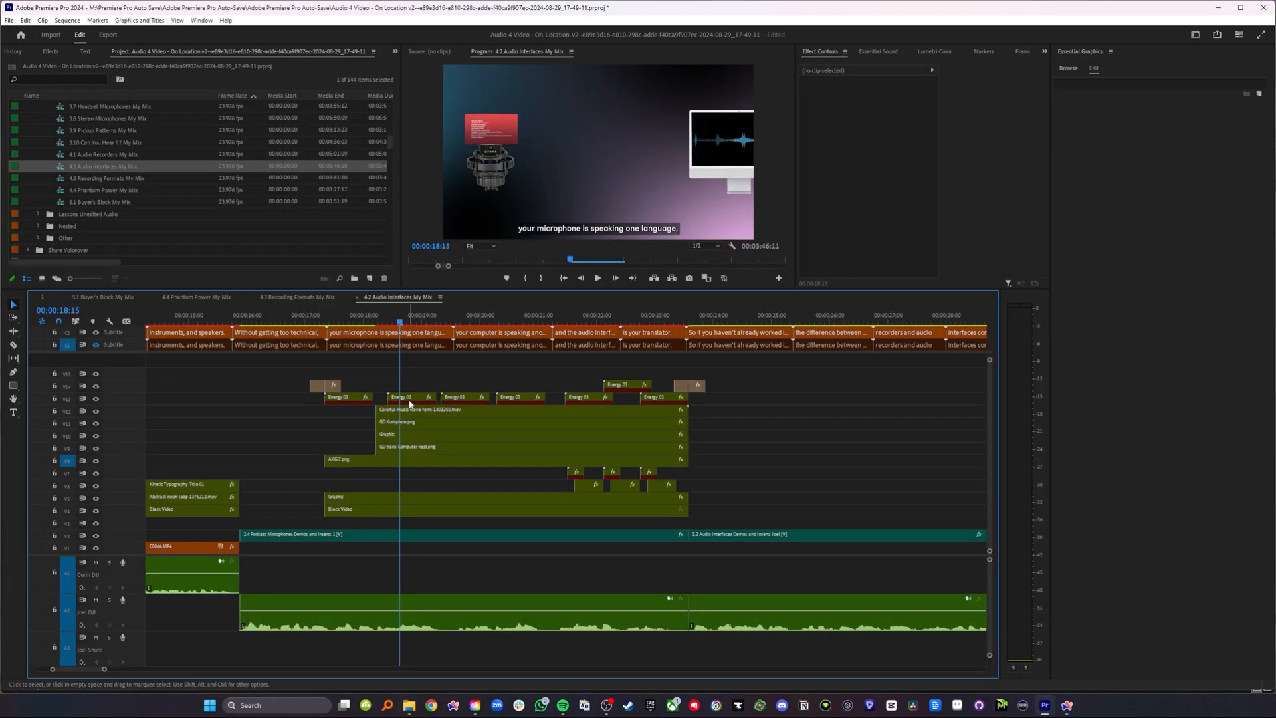
Select an Energy 03 clip to display its motion and opacity settings.
click(407, 396)
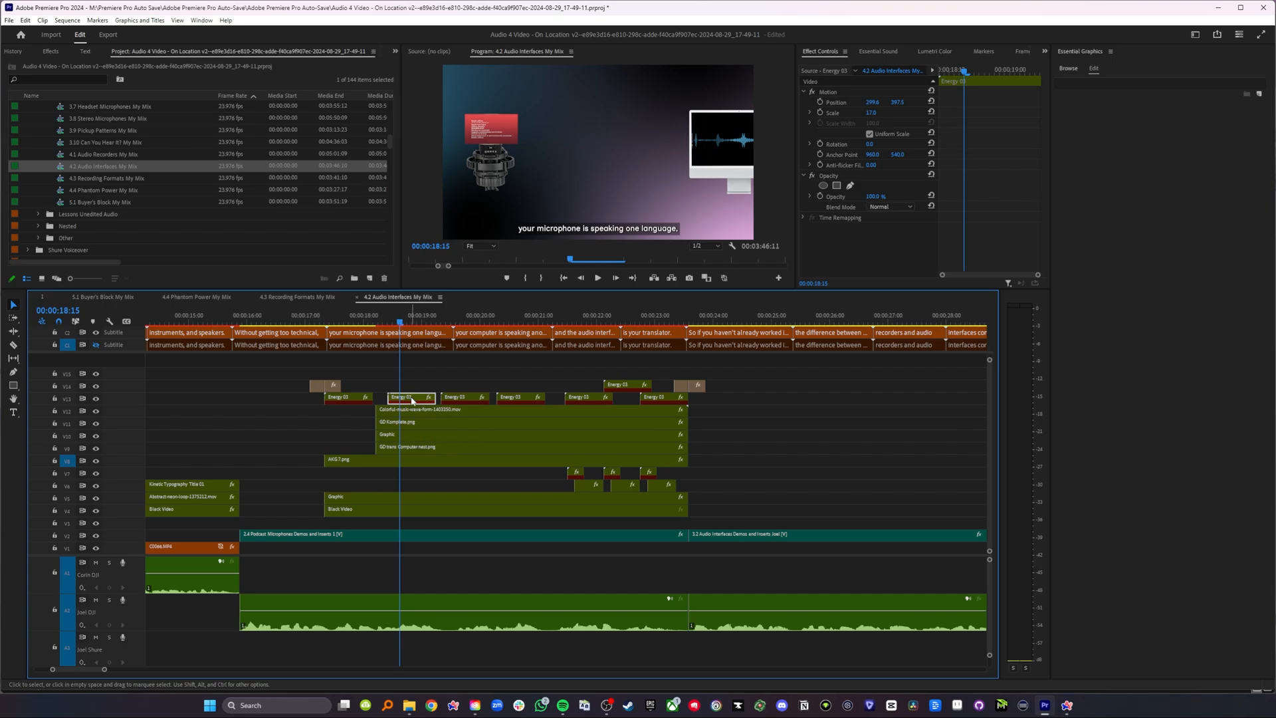
mouse_move(410, 398)
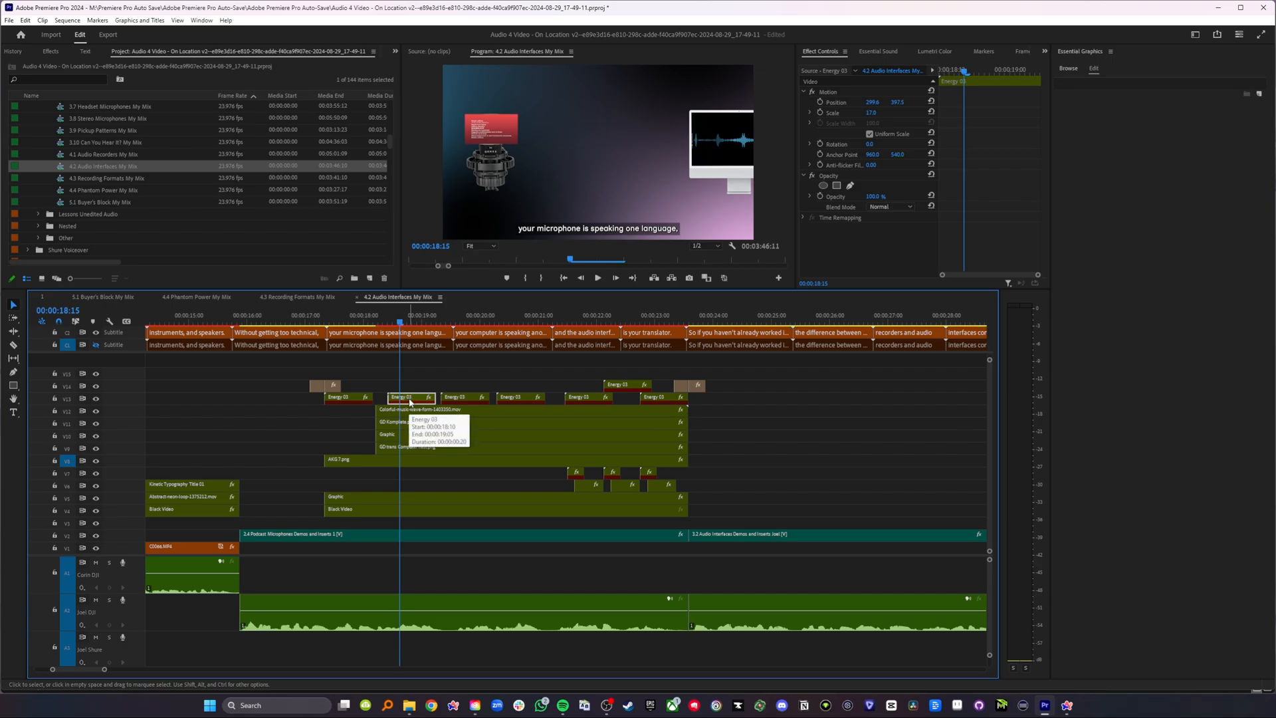
mouse_move(50, 309)
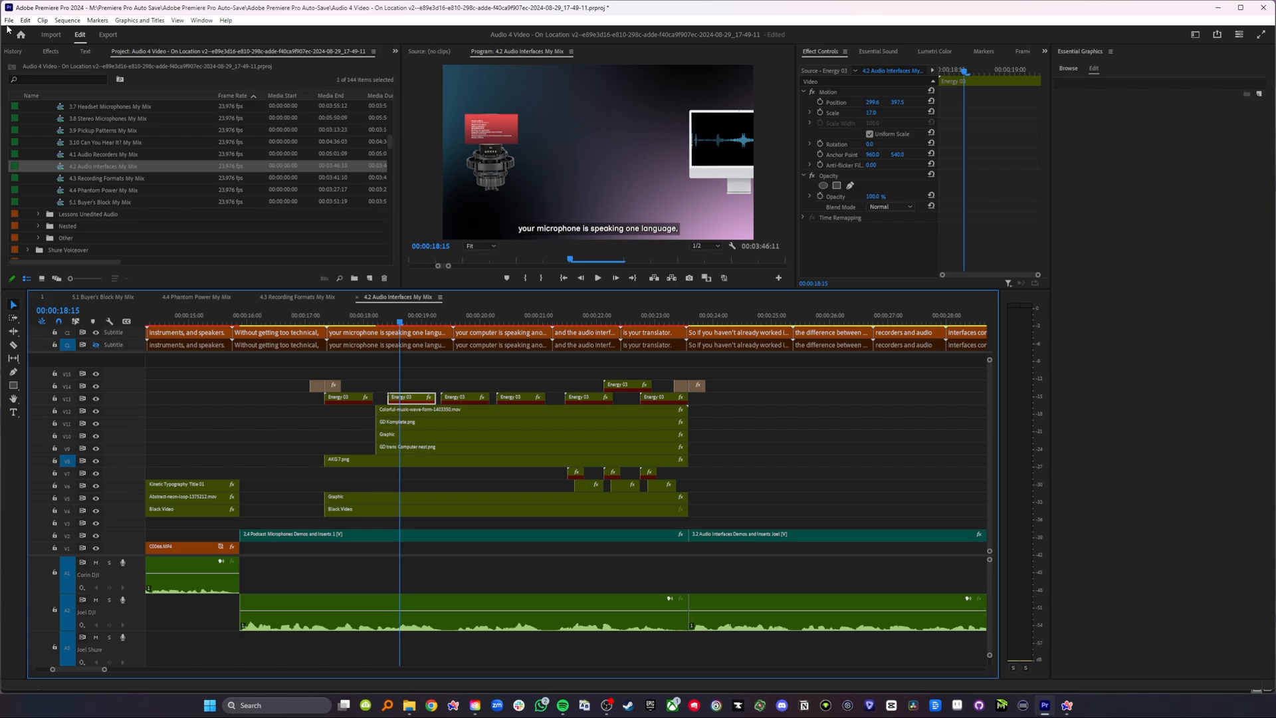
Create project Mogrt Fix 2 with imported 1.png and a sequence from it, then return to Audio 4 Video.
click(7, 25)
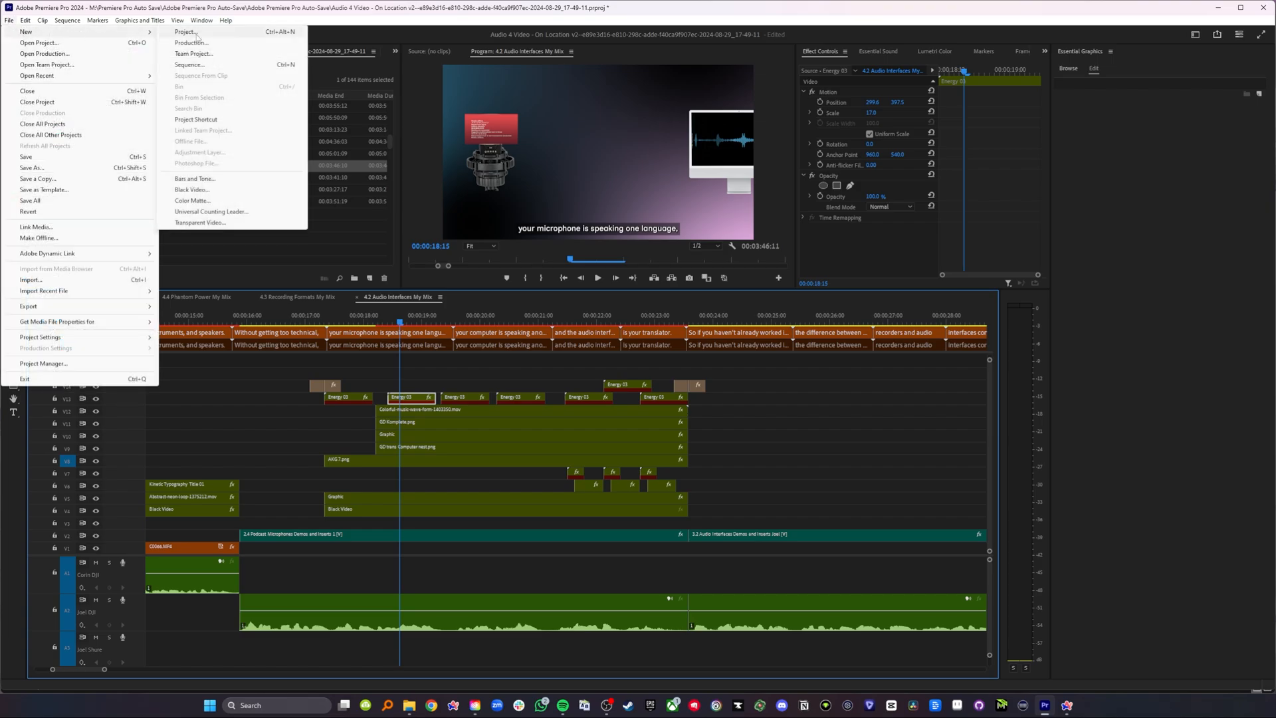
click(182, 32)
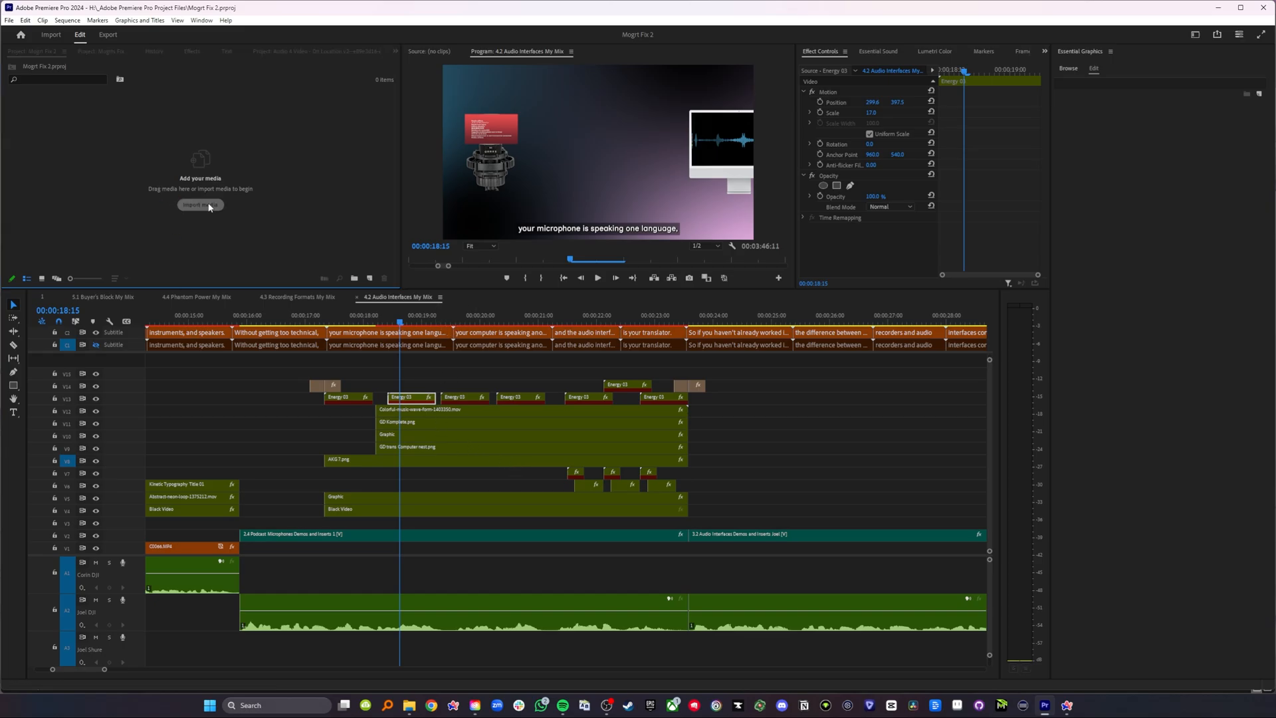
click(200, 205)
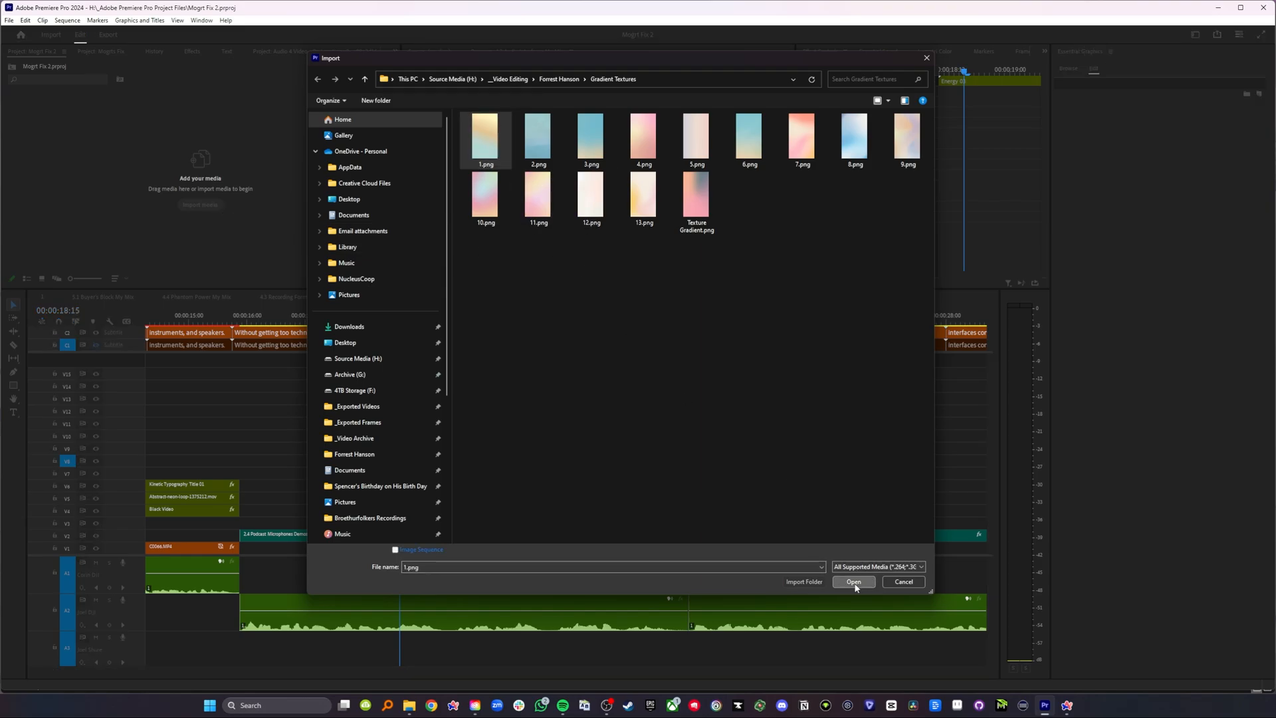
click(854, 581)
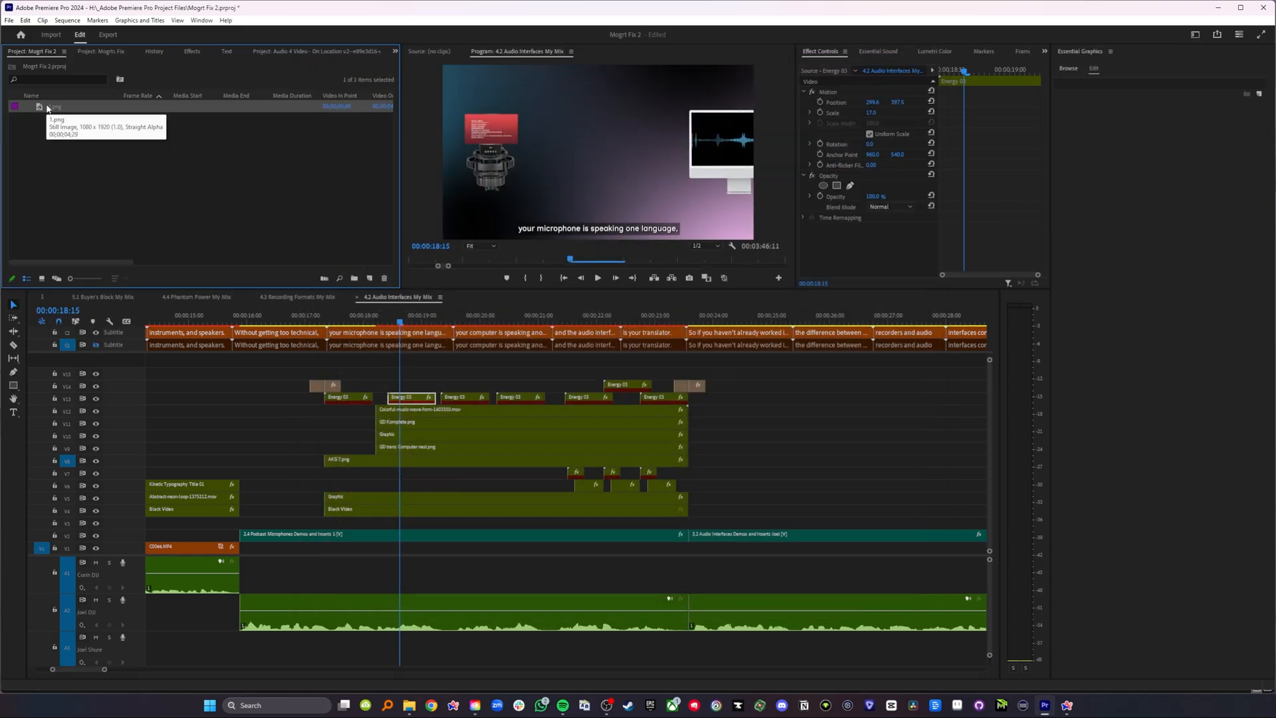
right_click(44, 107)
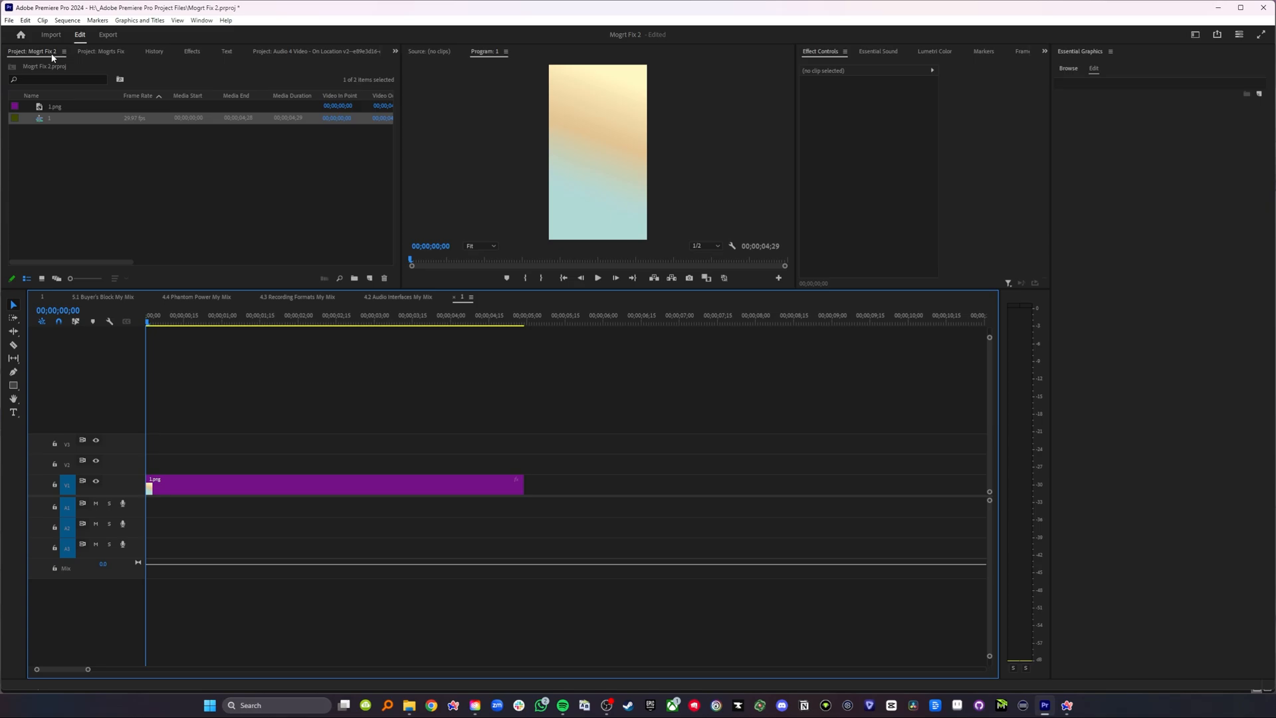
click(234, 323)
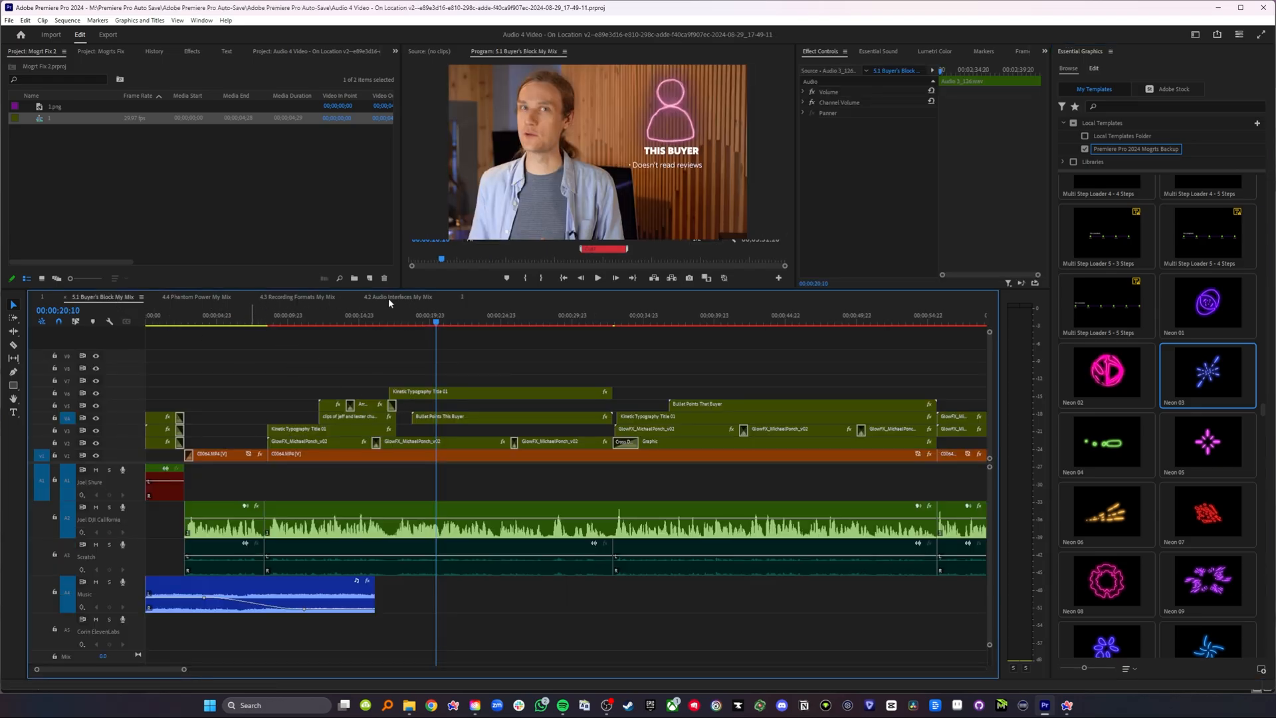
click(397, 296)
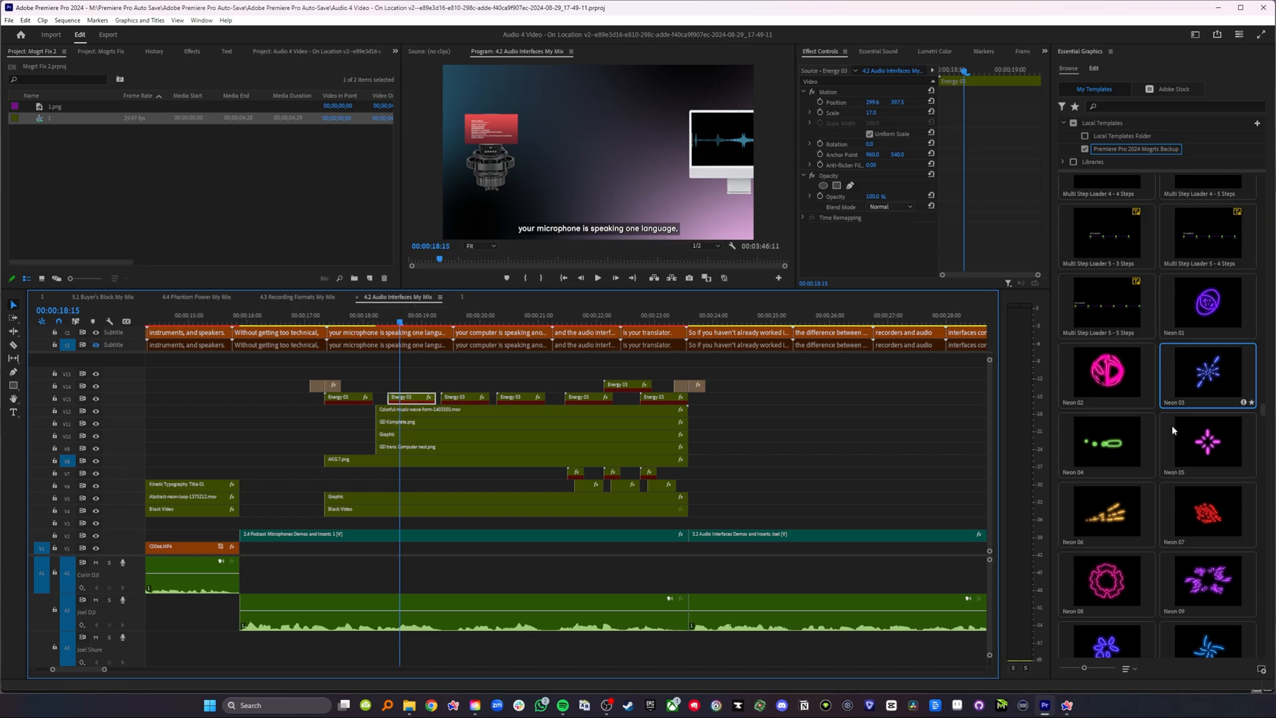
scroll(down, 3)
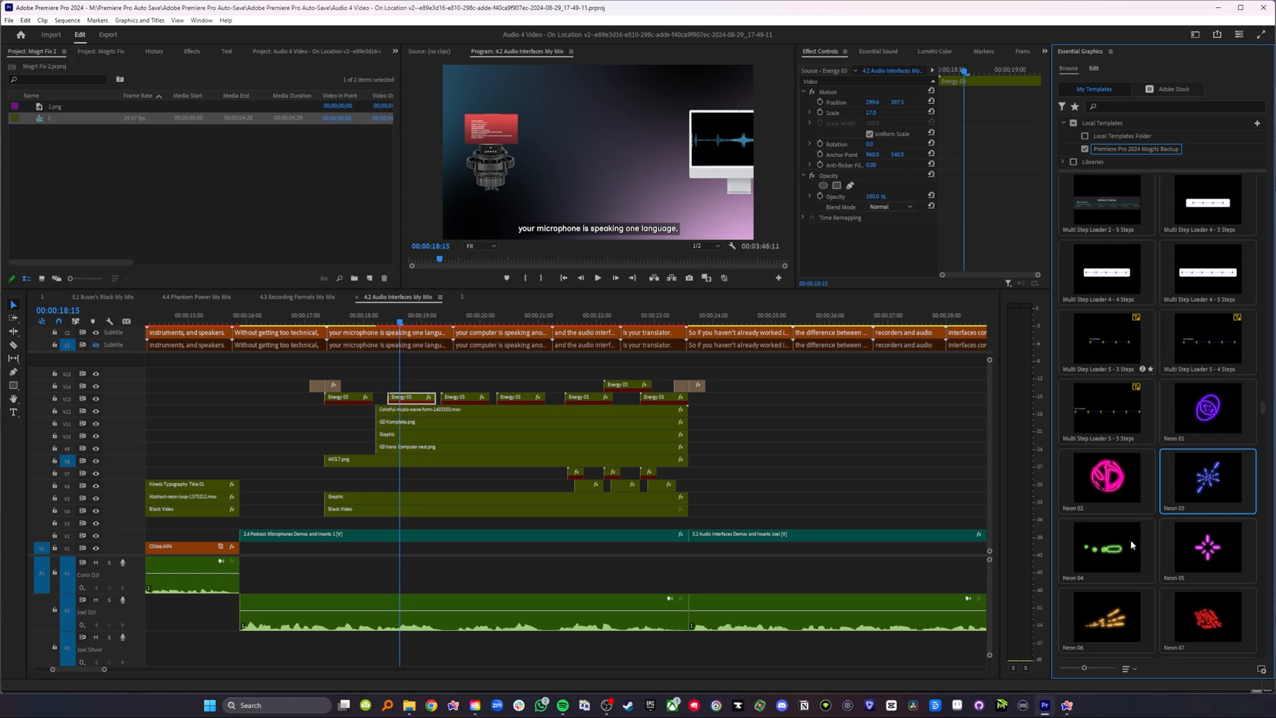
click(1127, 668)
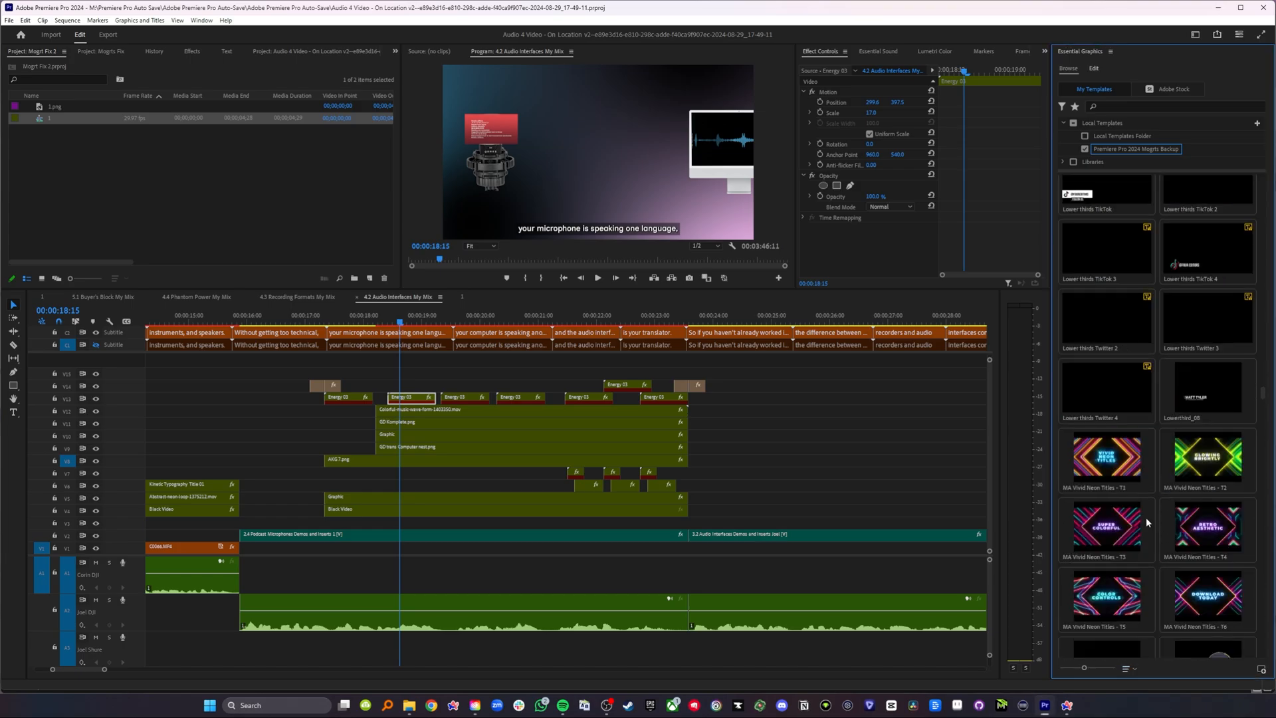
scroll(down, 3)
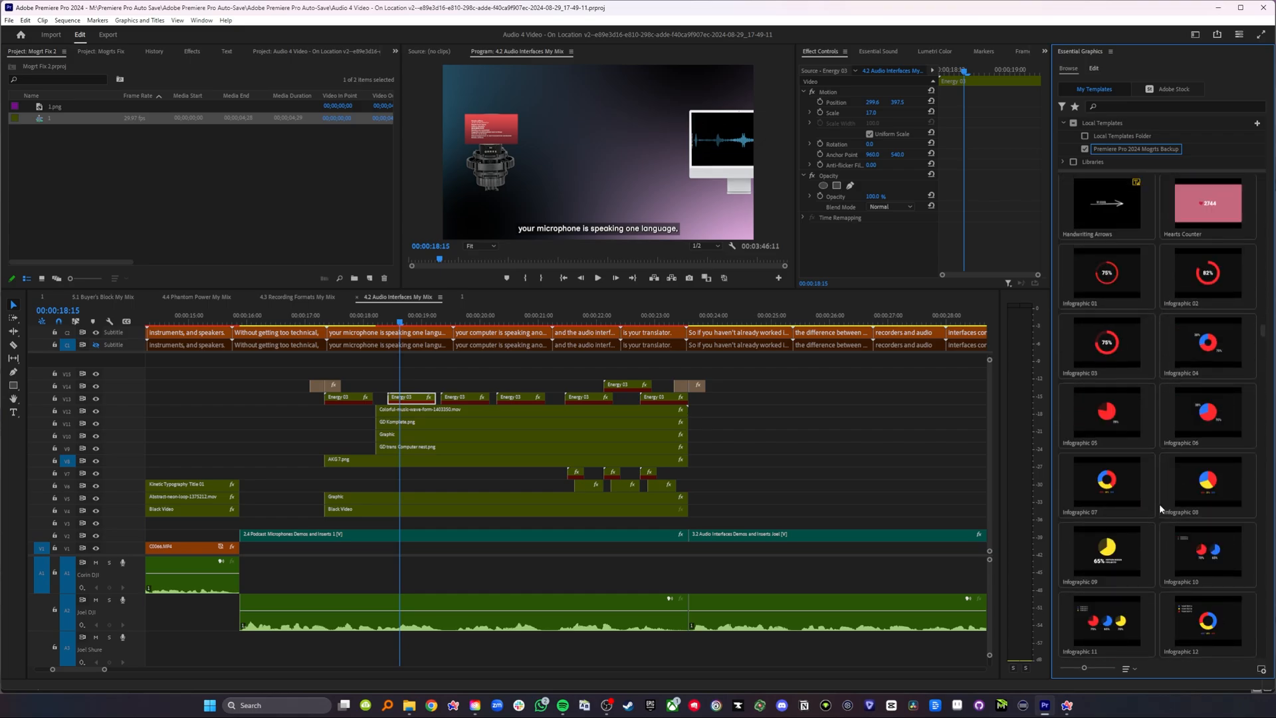
scroll(down, 3)
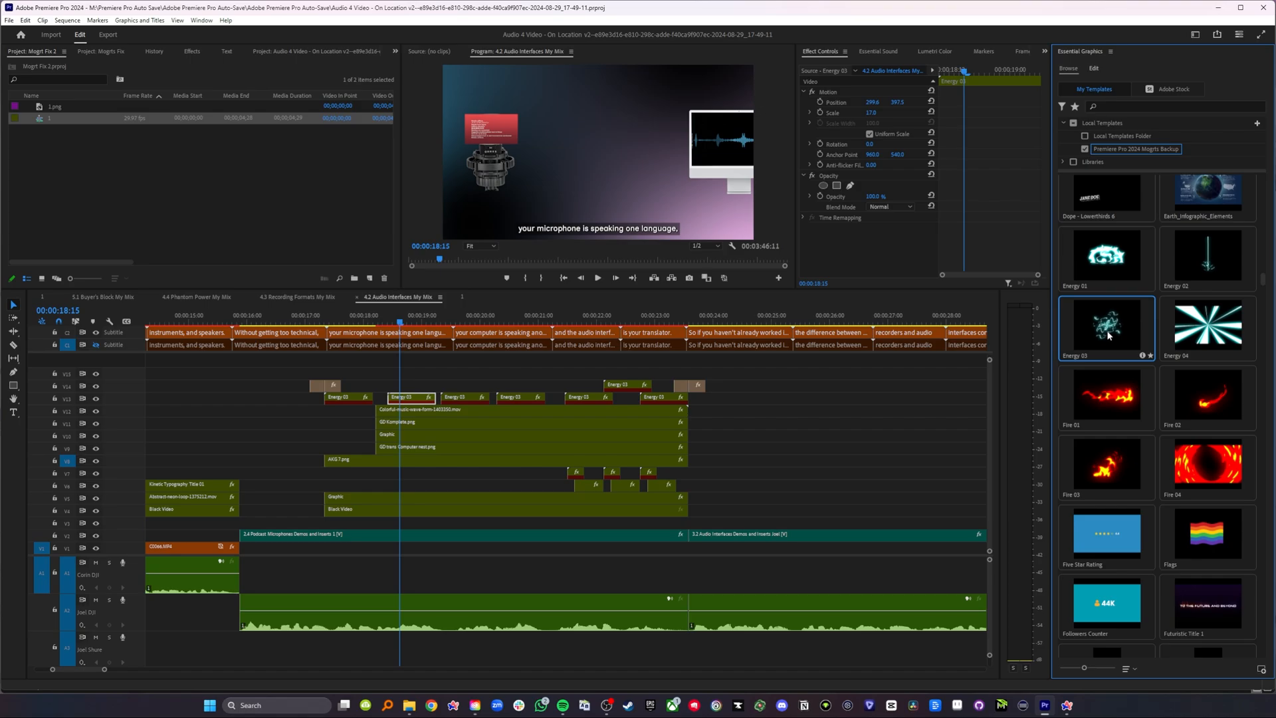
mouse_move(1114, 336)
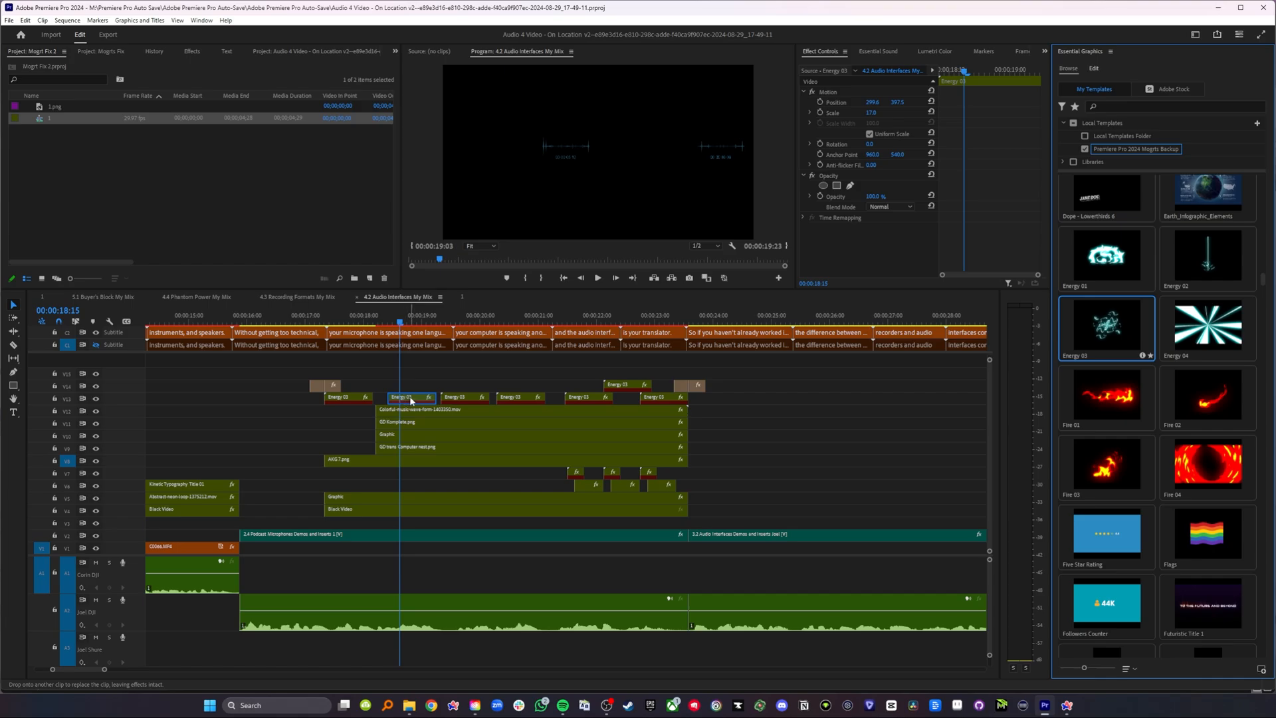
click(398, 332)
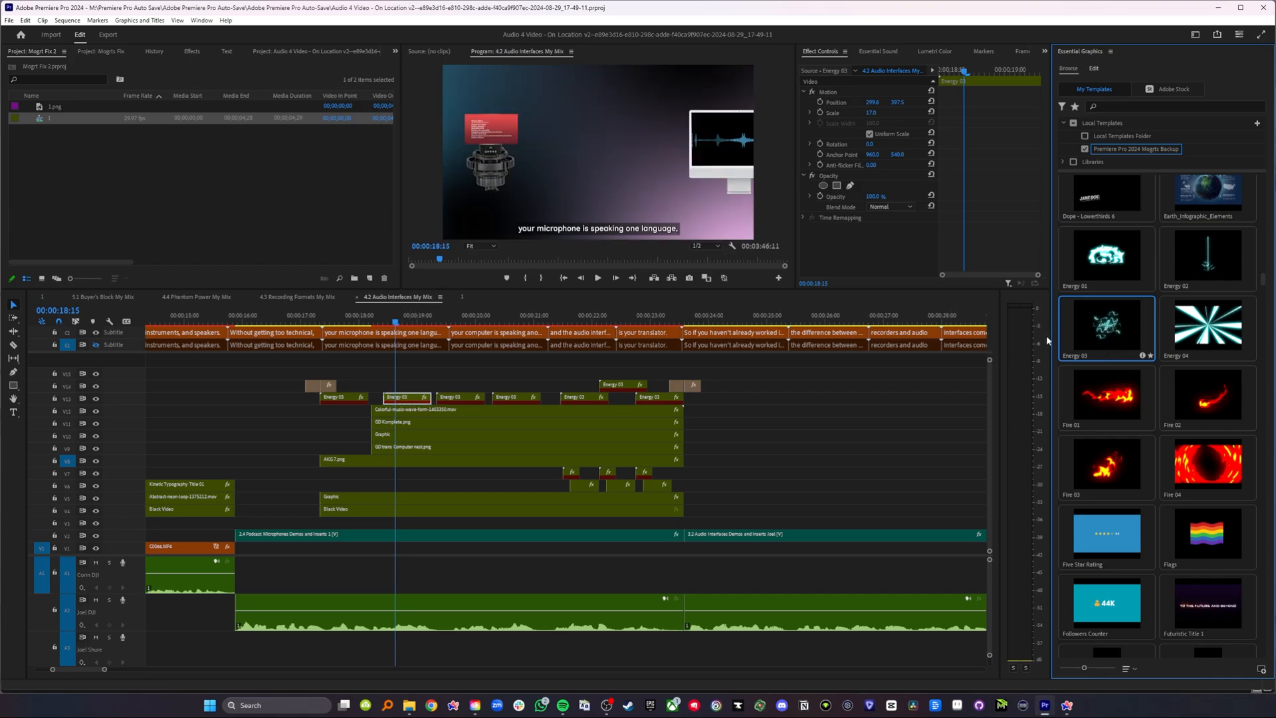
mouse_move(1222, 377)
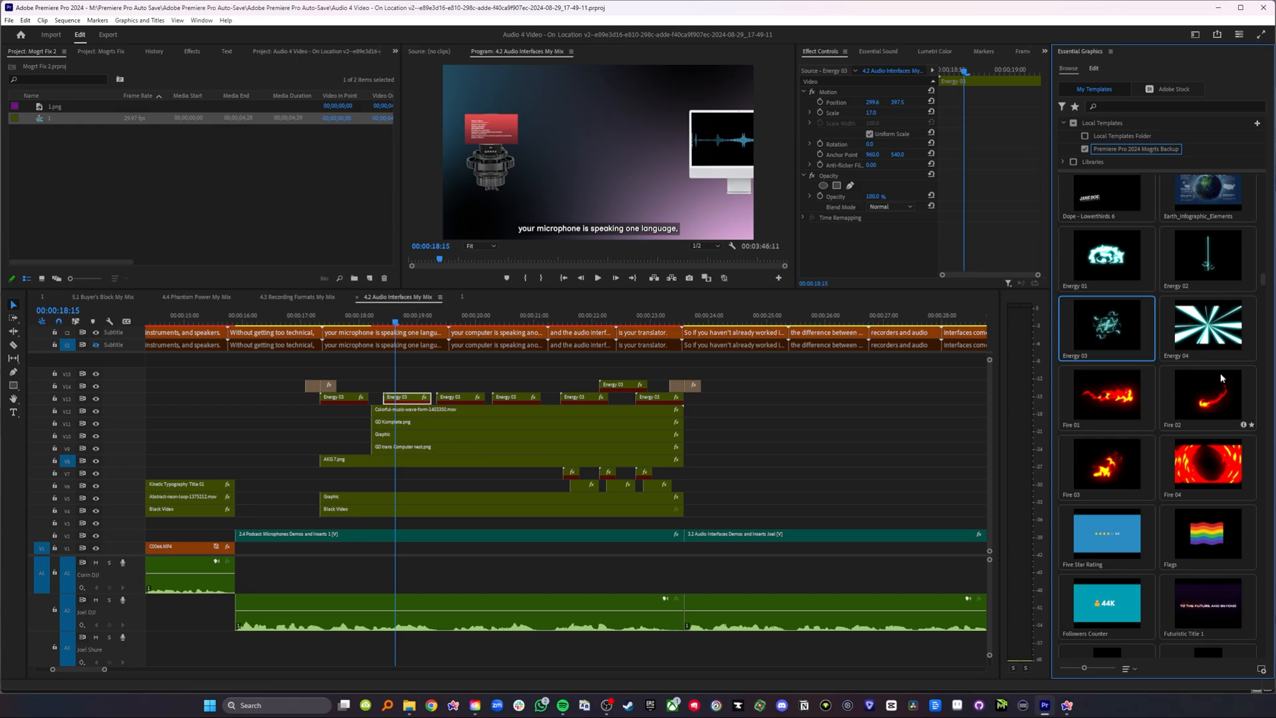
mouse_move(1113, 339)
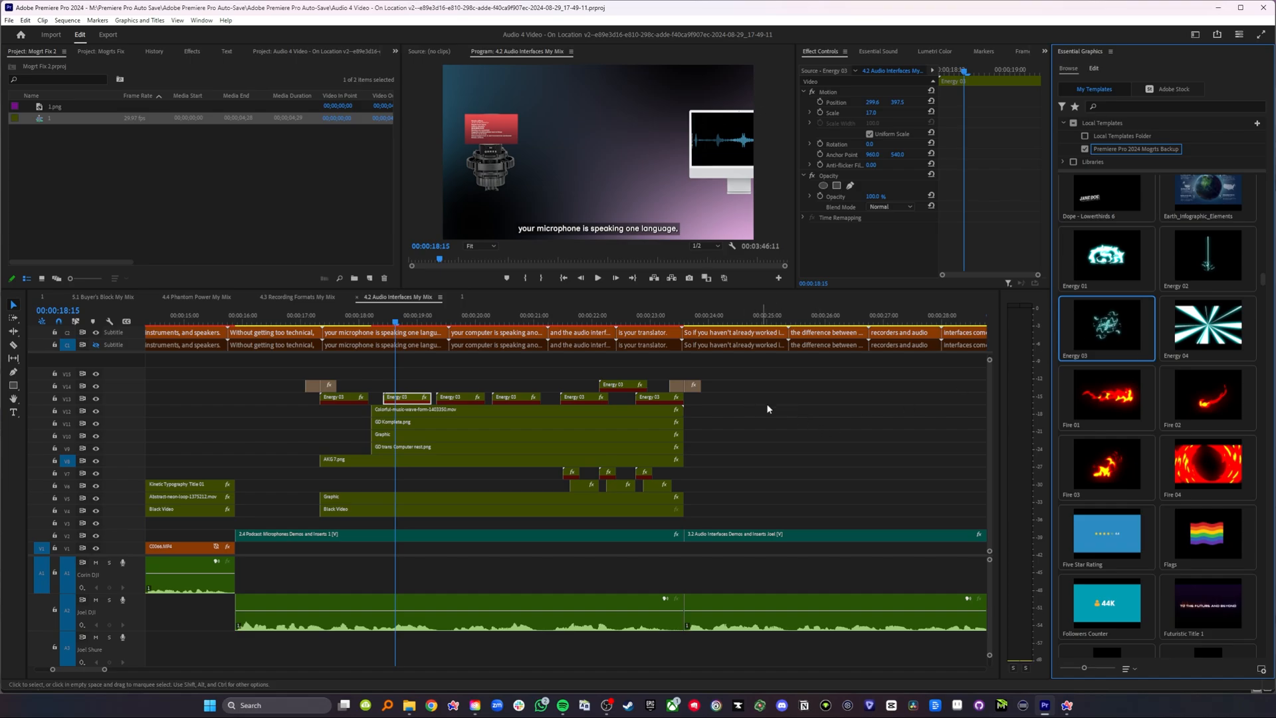
mouse_move(747, 406)
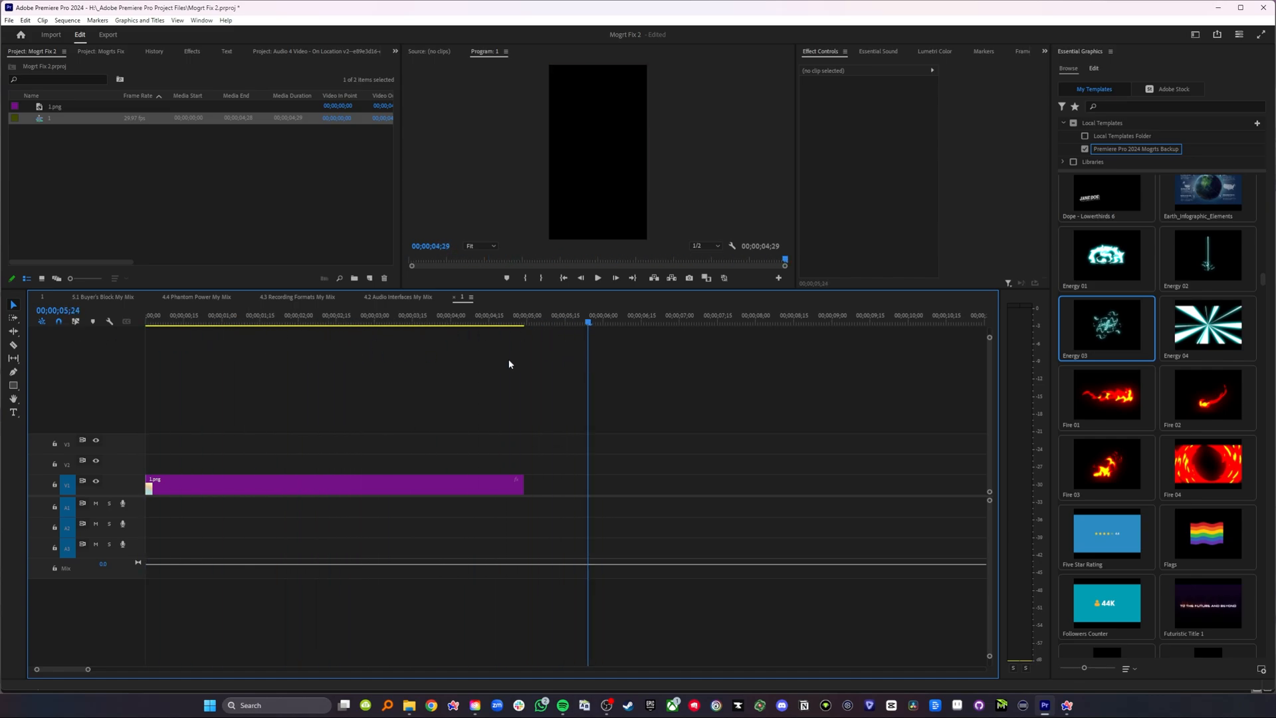
Add Energy 03 to the test sequence, preview its particle animation, then return to Audio Interfaces.
drag(1105, 325, 401, 440)
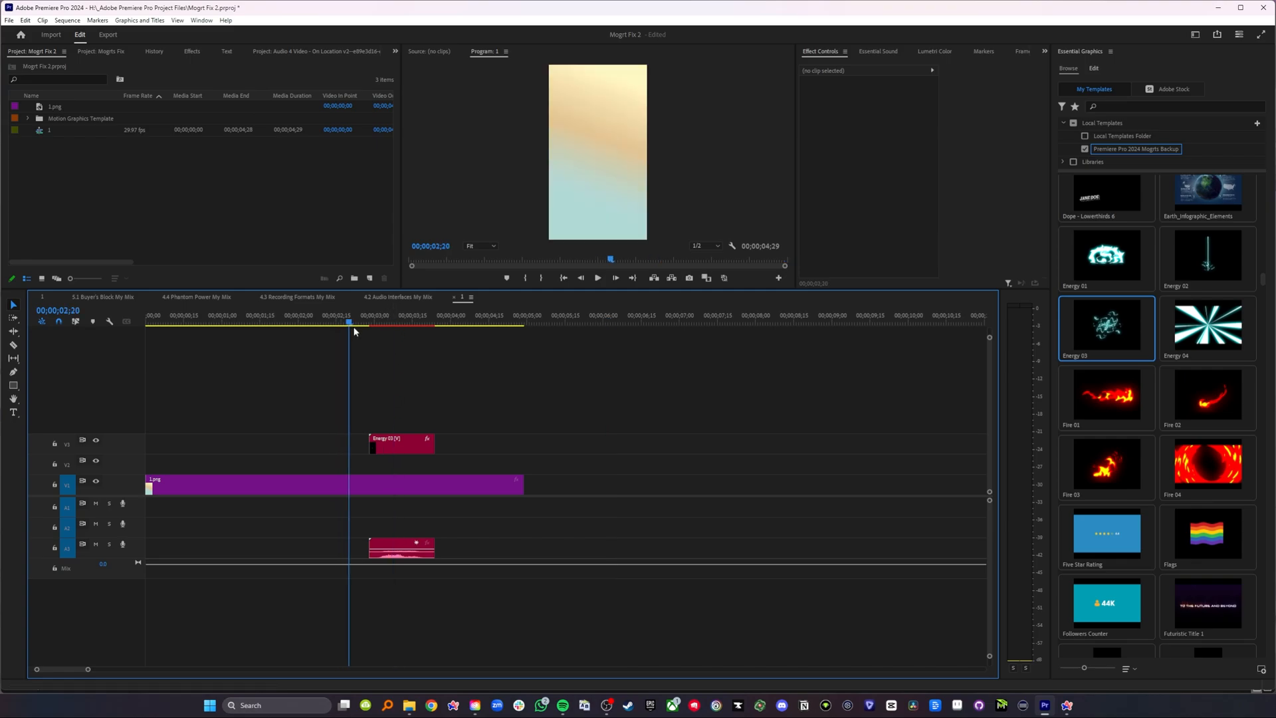
click(438, 324)
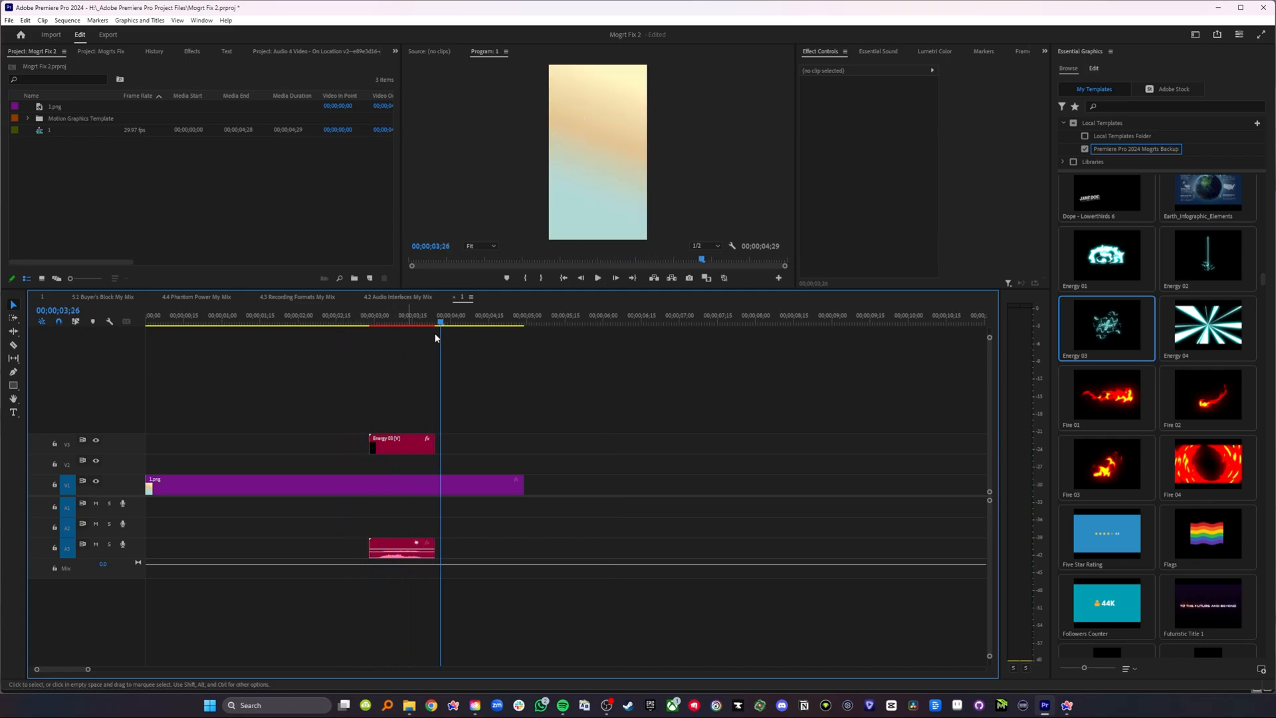
click(418, 322)
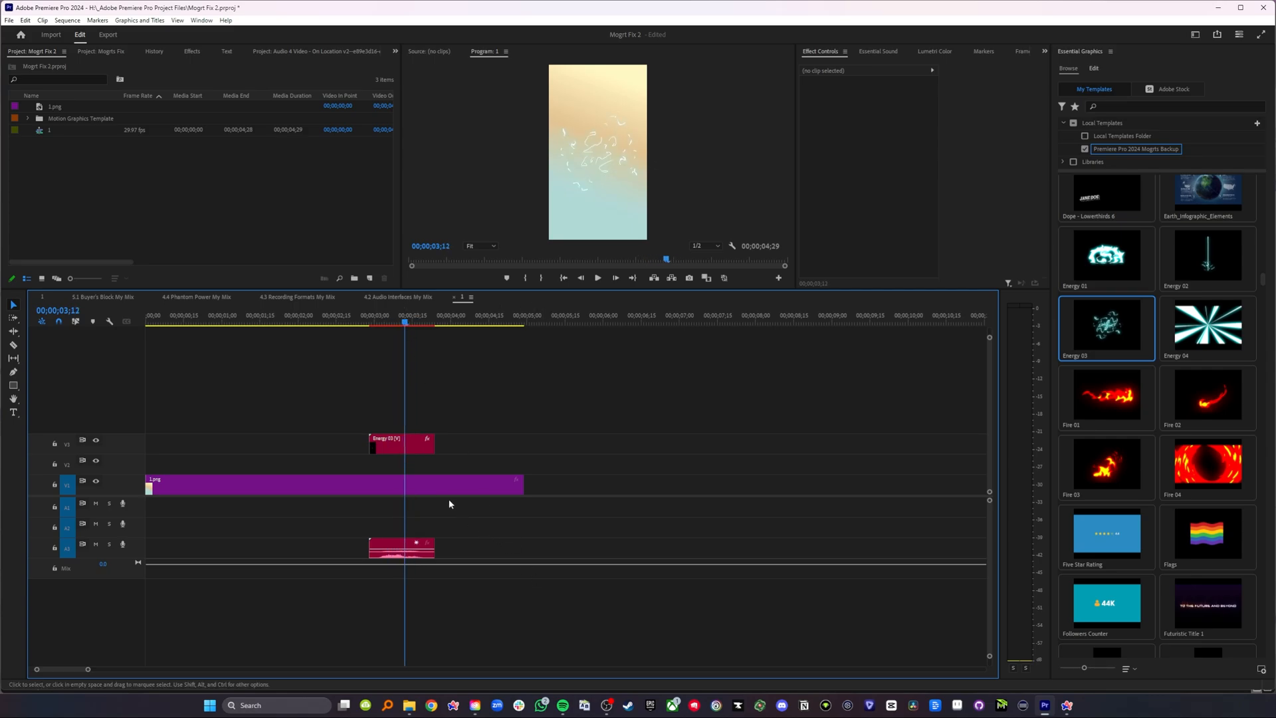
click(396, 444)
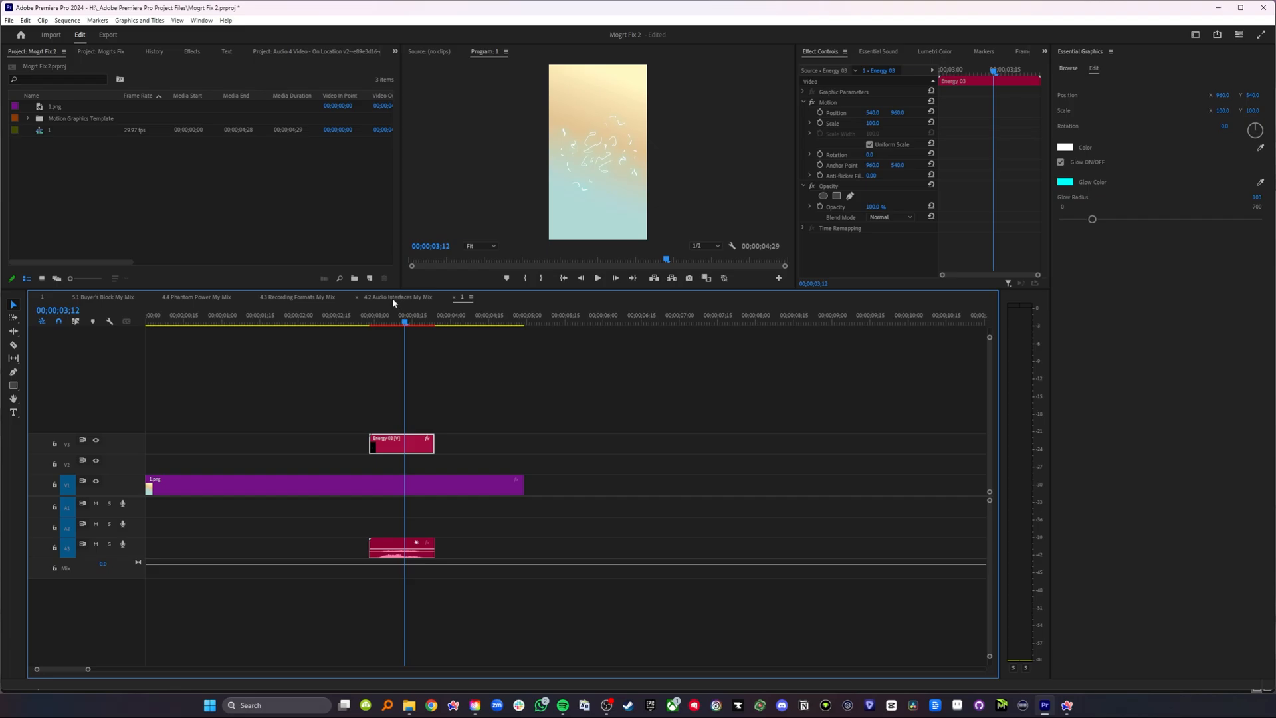
click(398, 296)
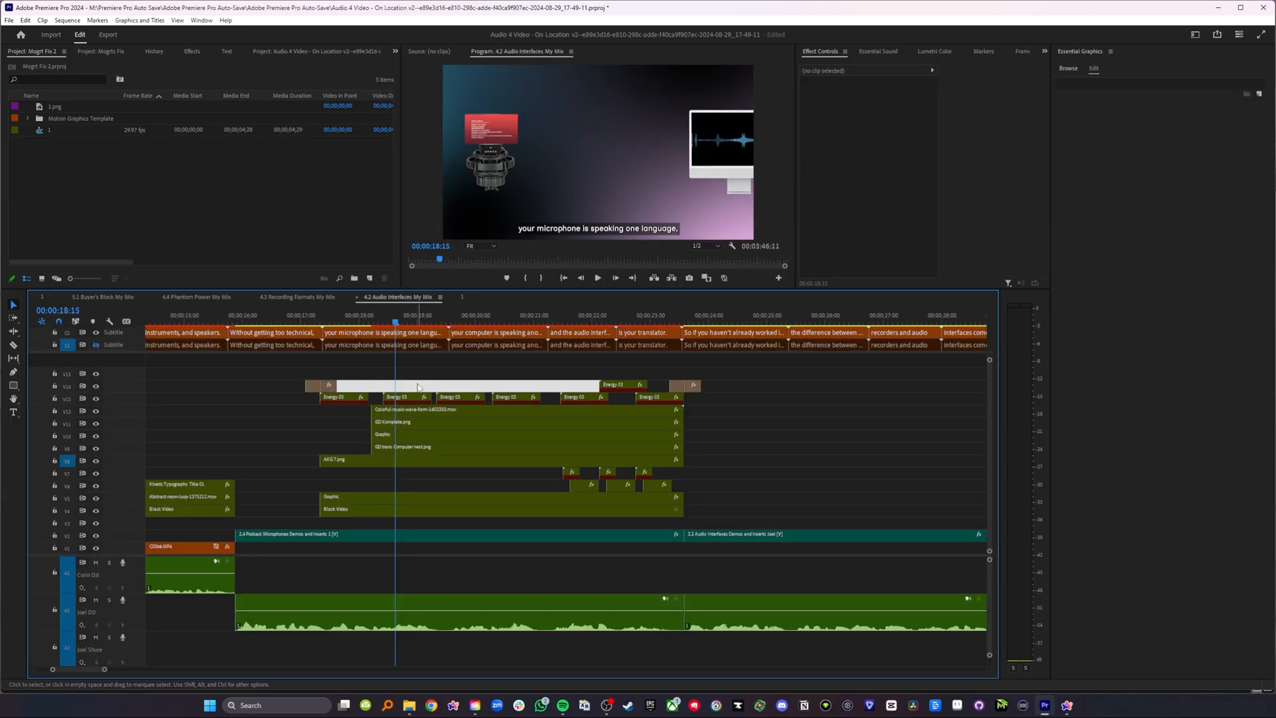
Relink the offline Energy 03 clip through Link Media and Locate, choosing Energy 03.aegraphic.
right_click(403, 396)
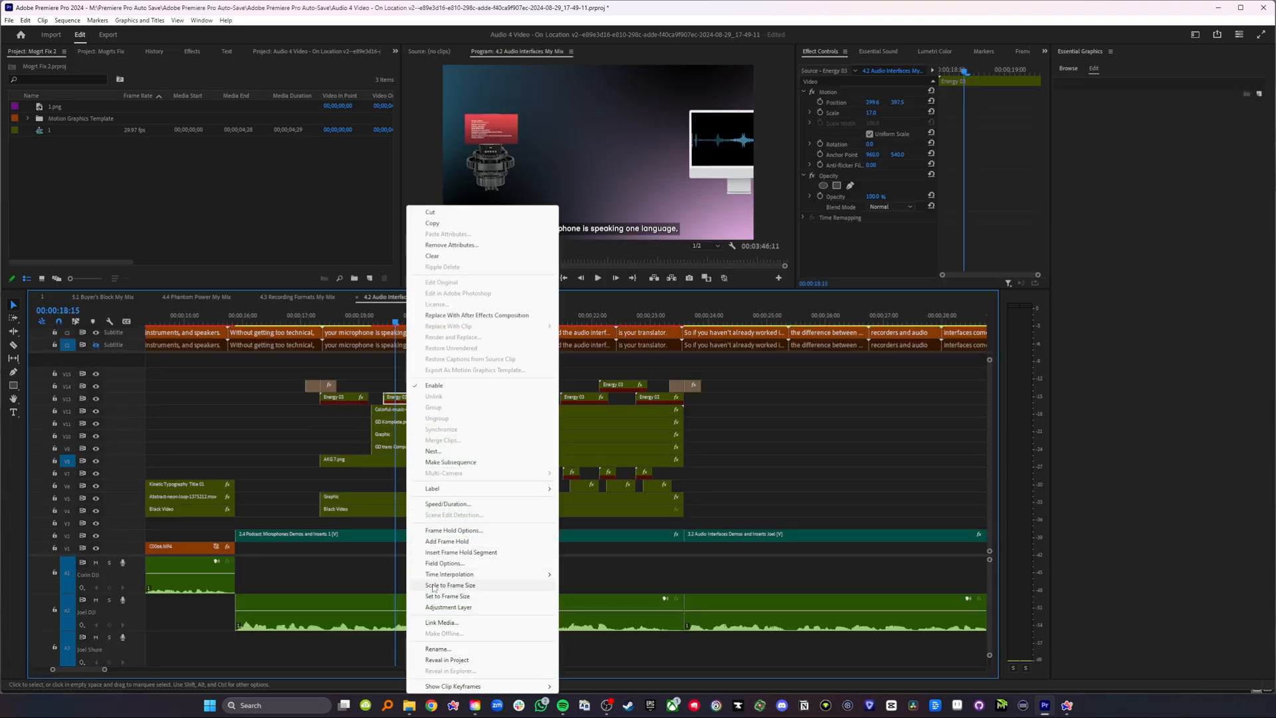
click(441, 622)
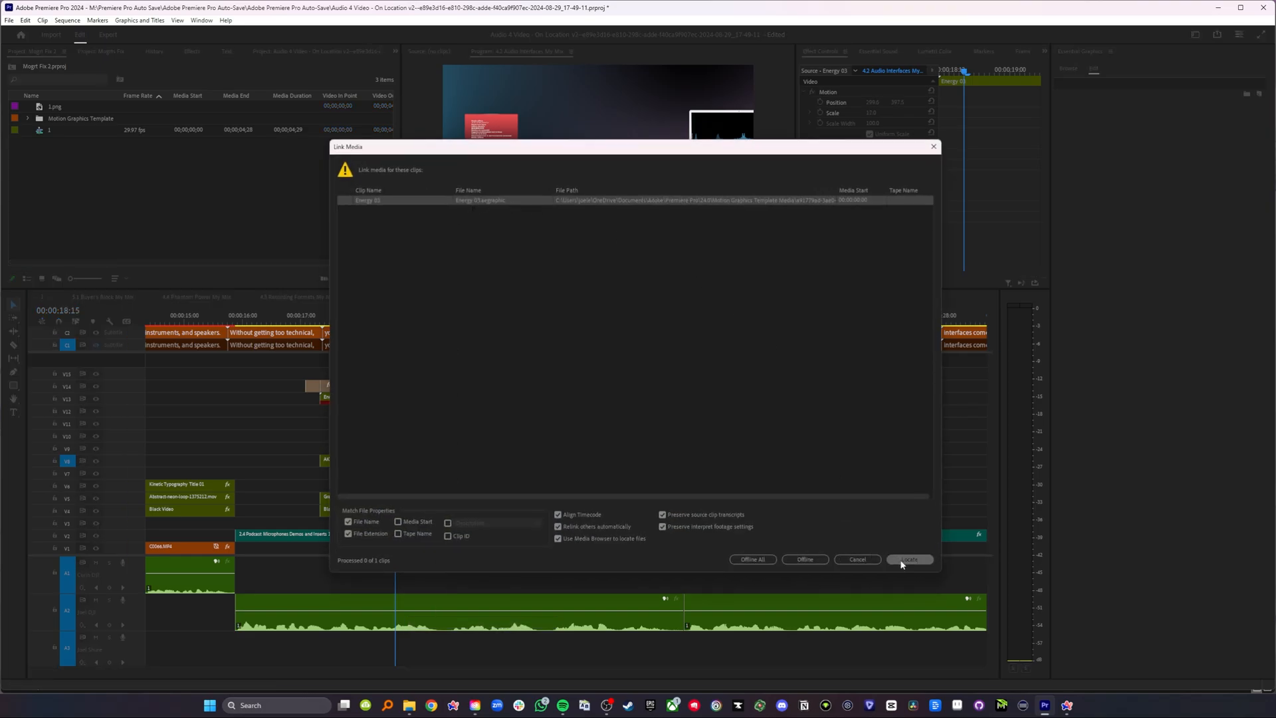
click(909, 560)
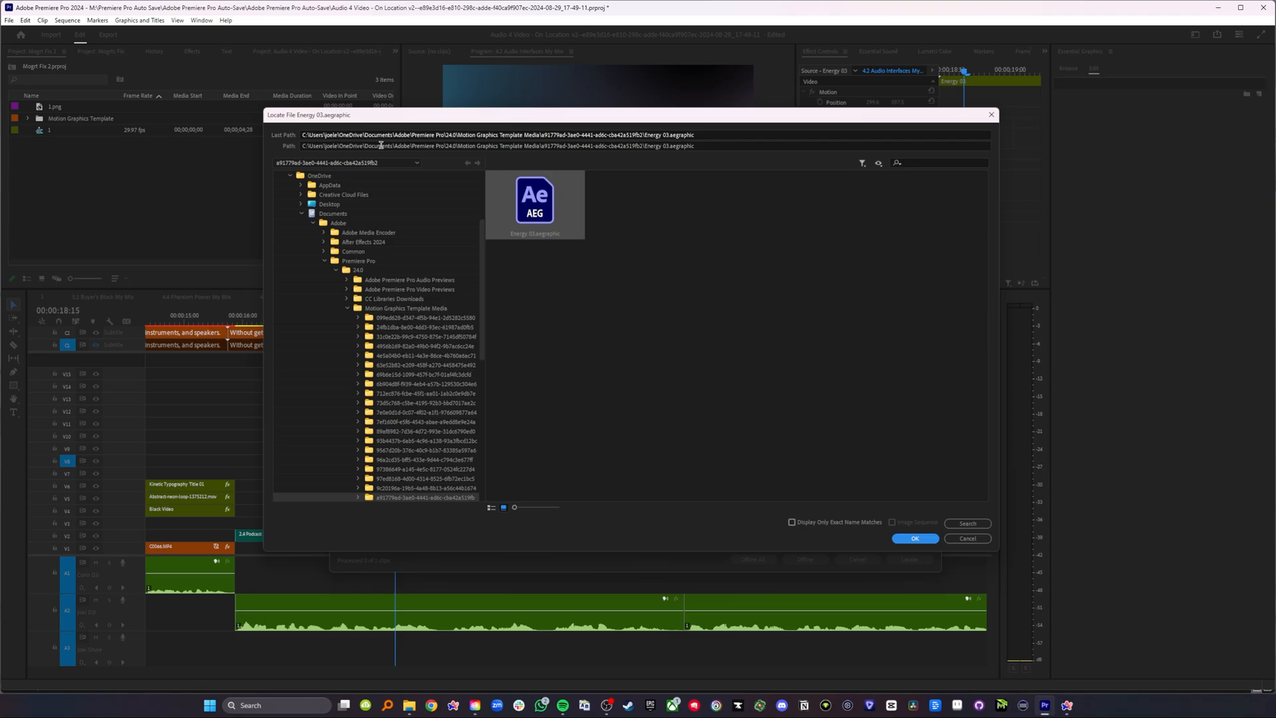
mouse_move(370, 155)
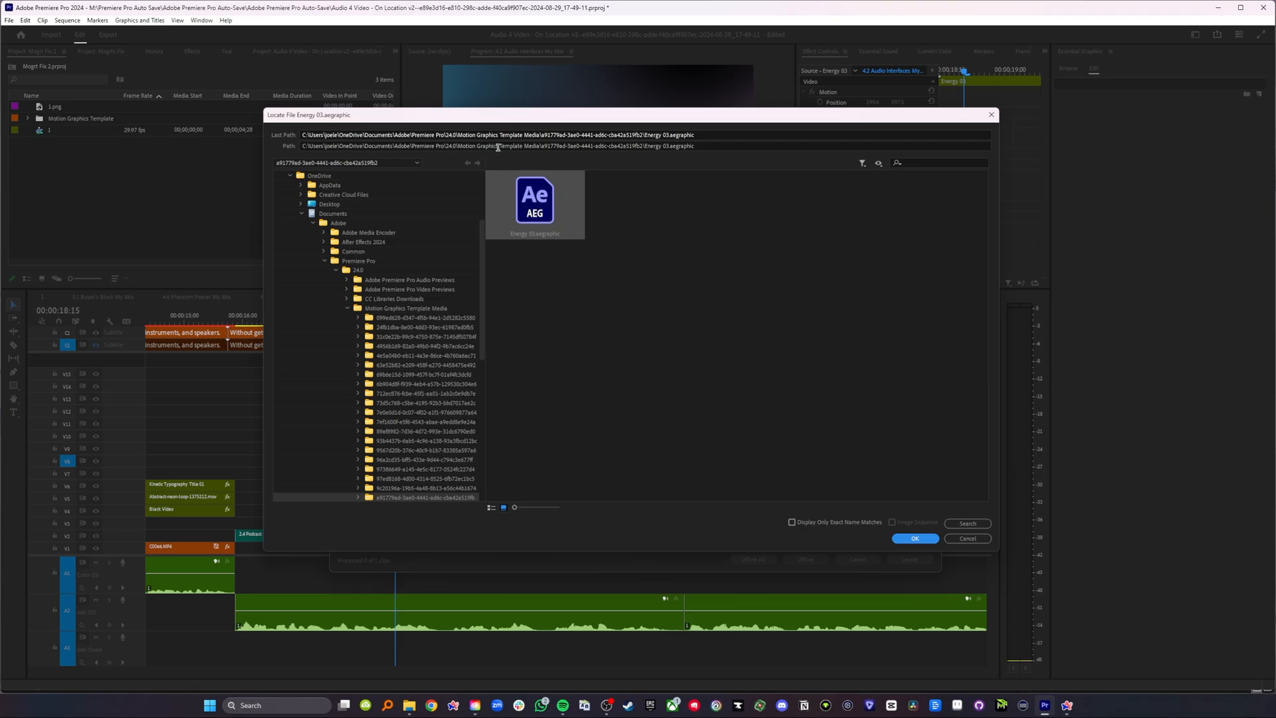
mouse_move(525, 147)
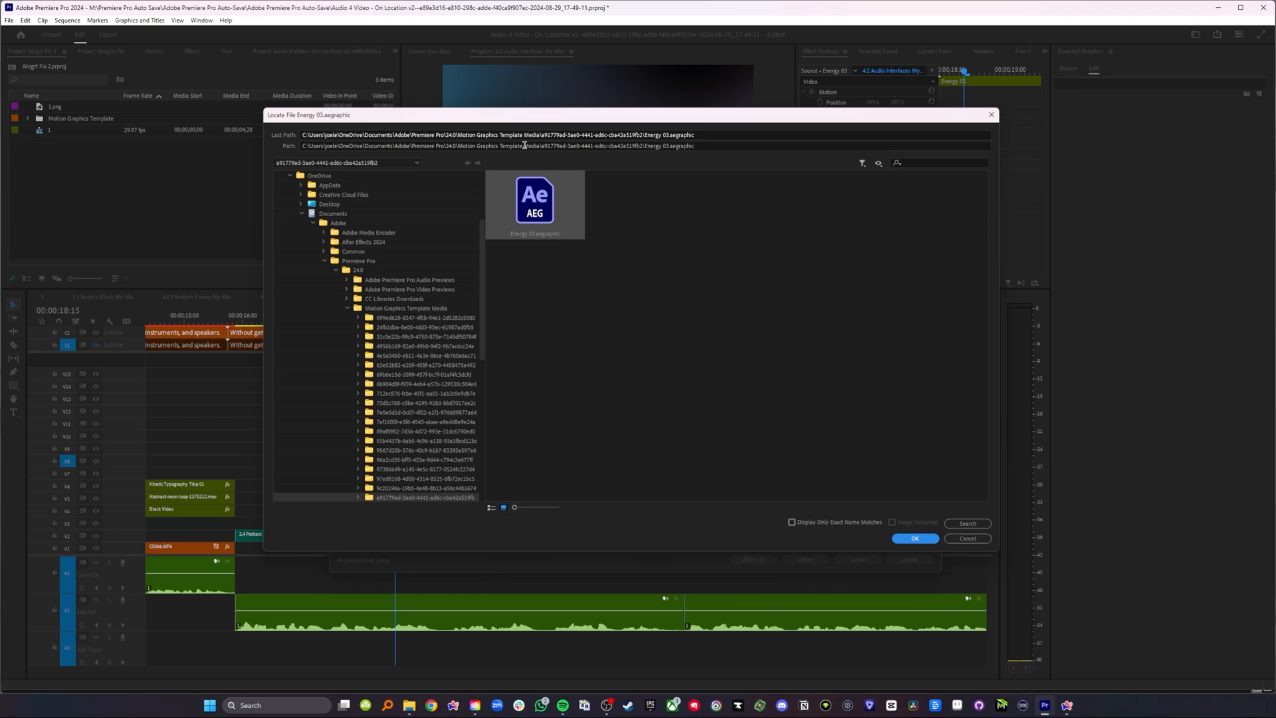
mouse_move(620, 163)
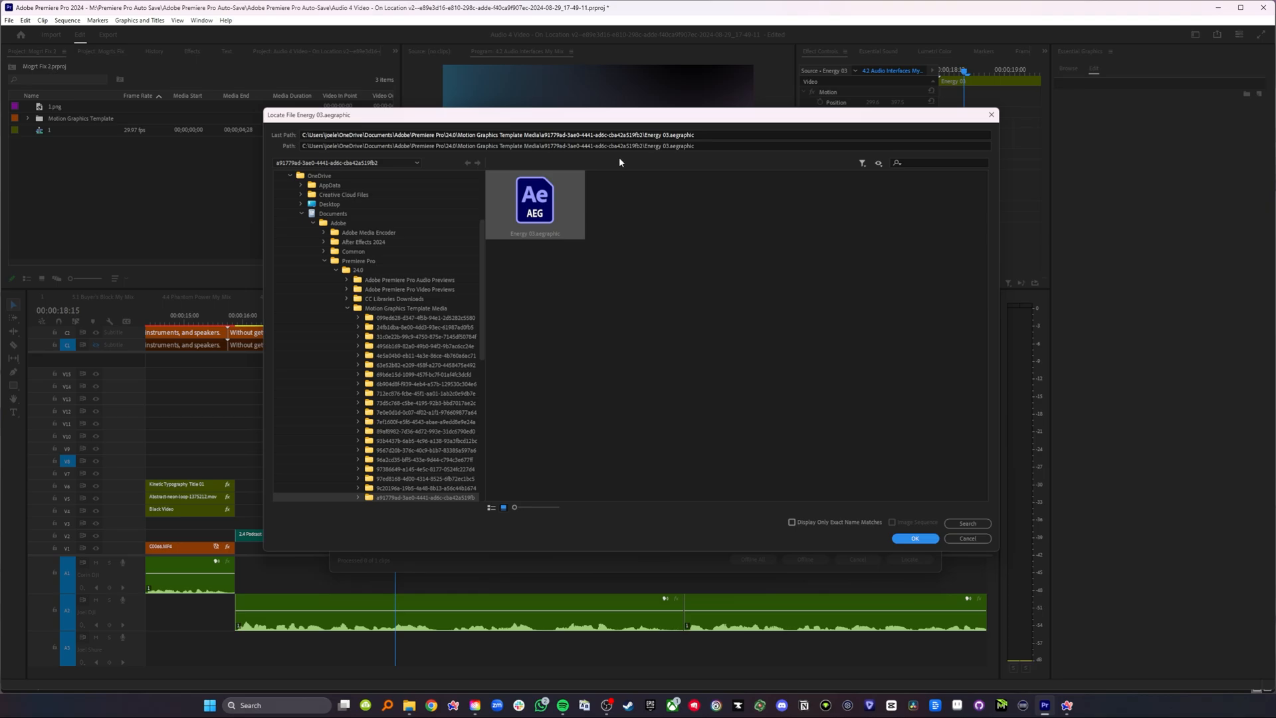
mouse_move(285, 398)
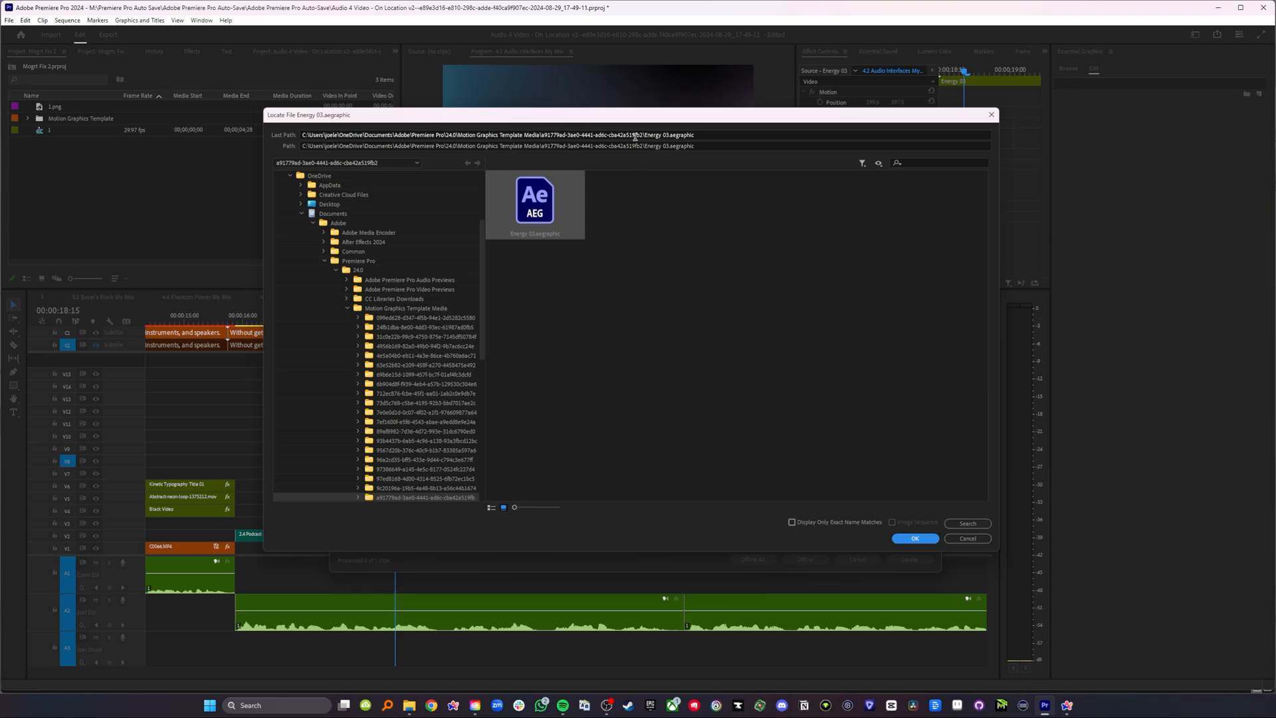
mouse_move(551, 226)
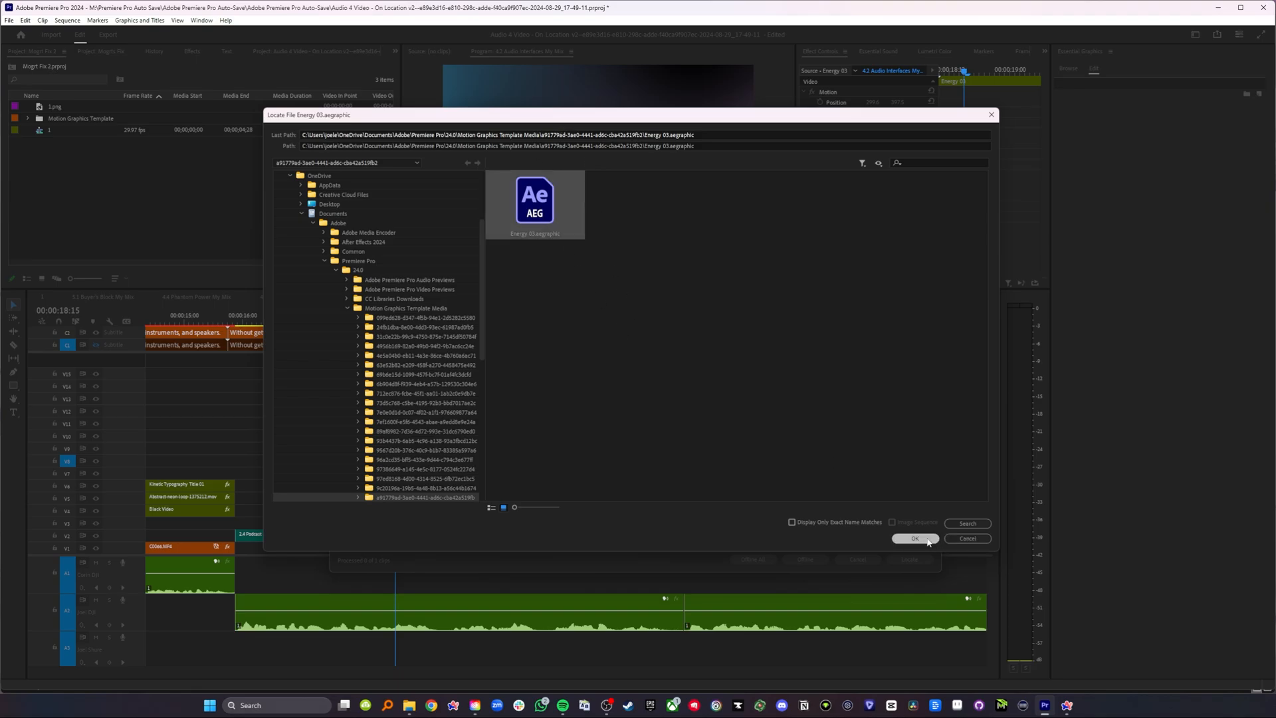
click(915, 539)
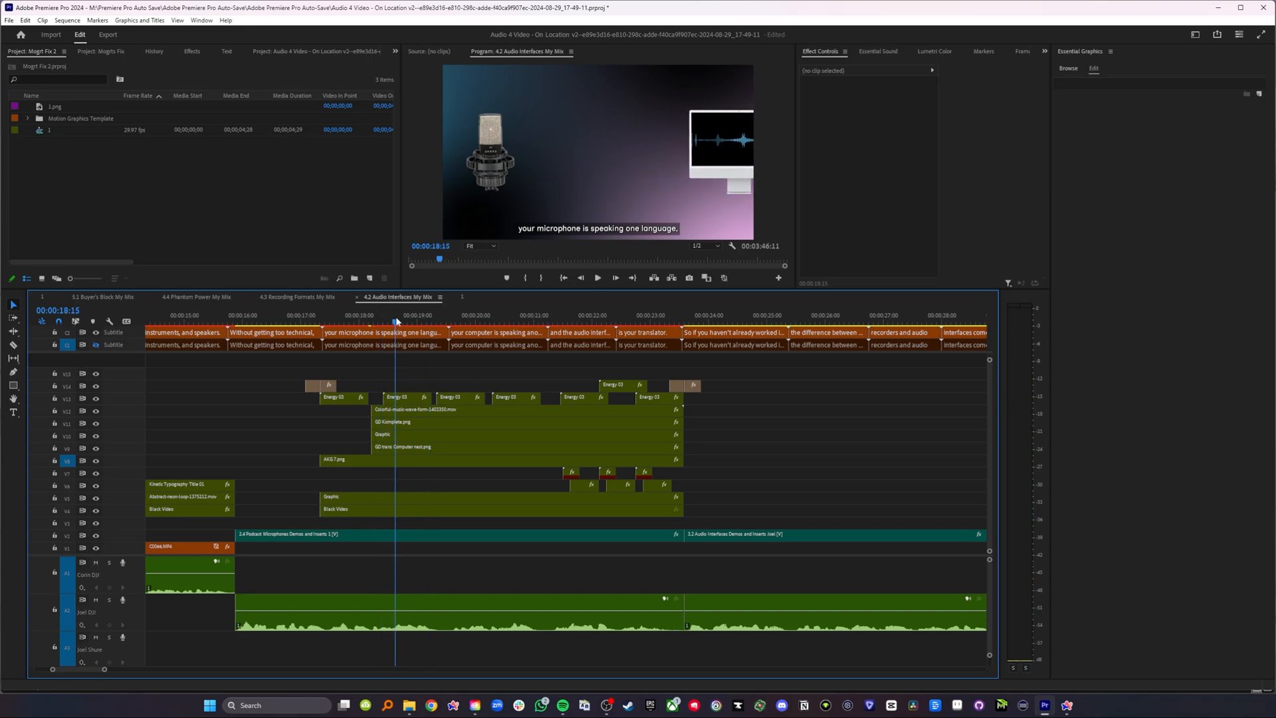
Move the playhead to confirm the relinked Energy 03 waveform animation plays on screen.
click(408, 319)
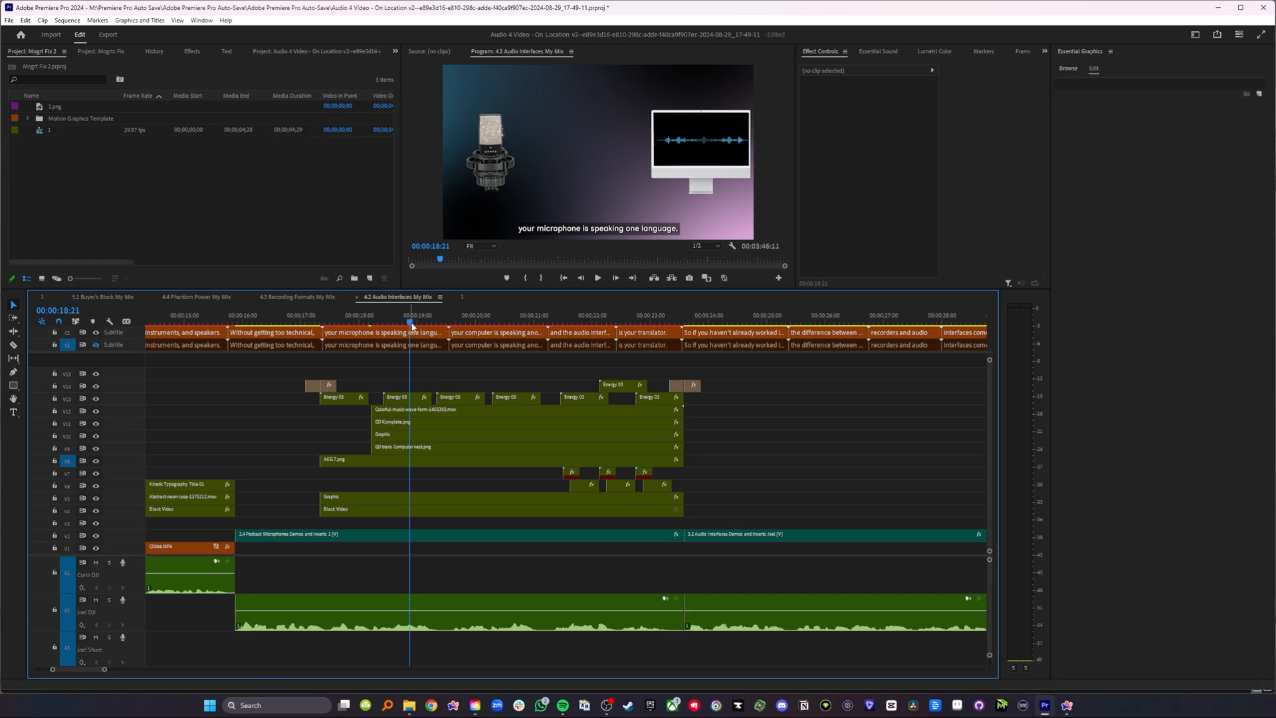
mouse_move(418, 307)
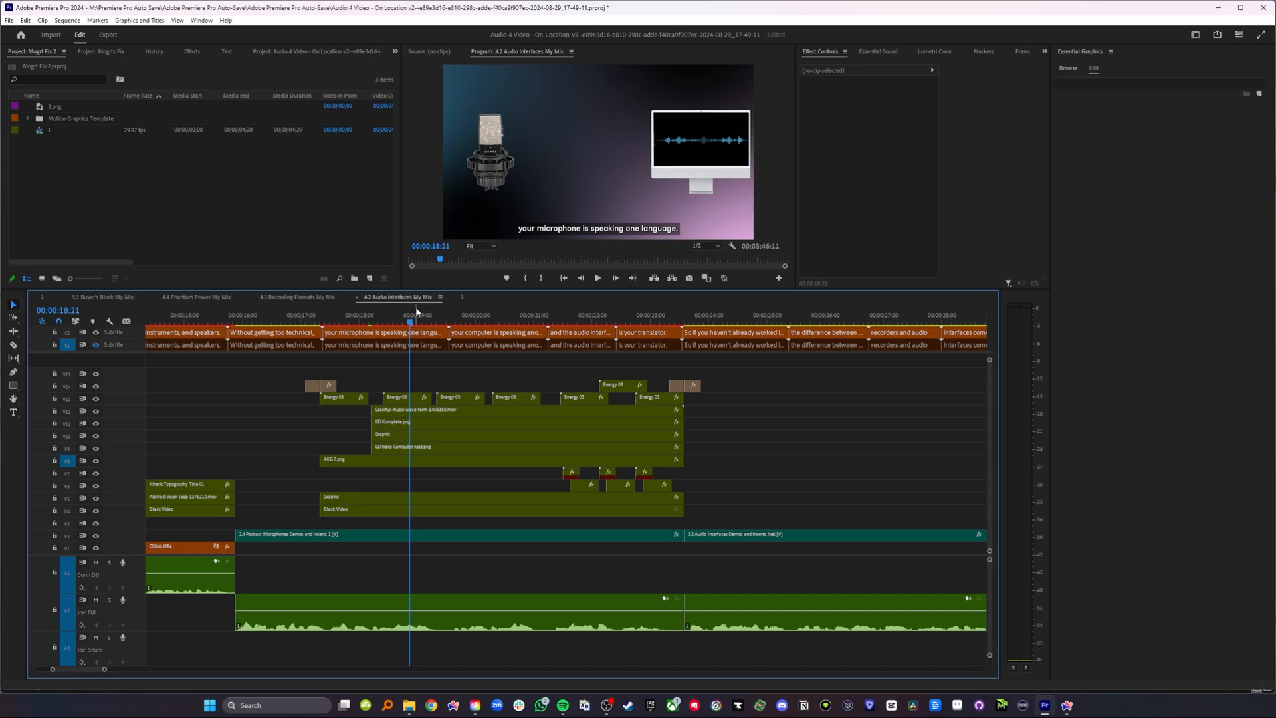